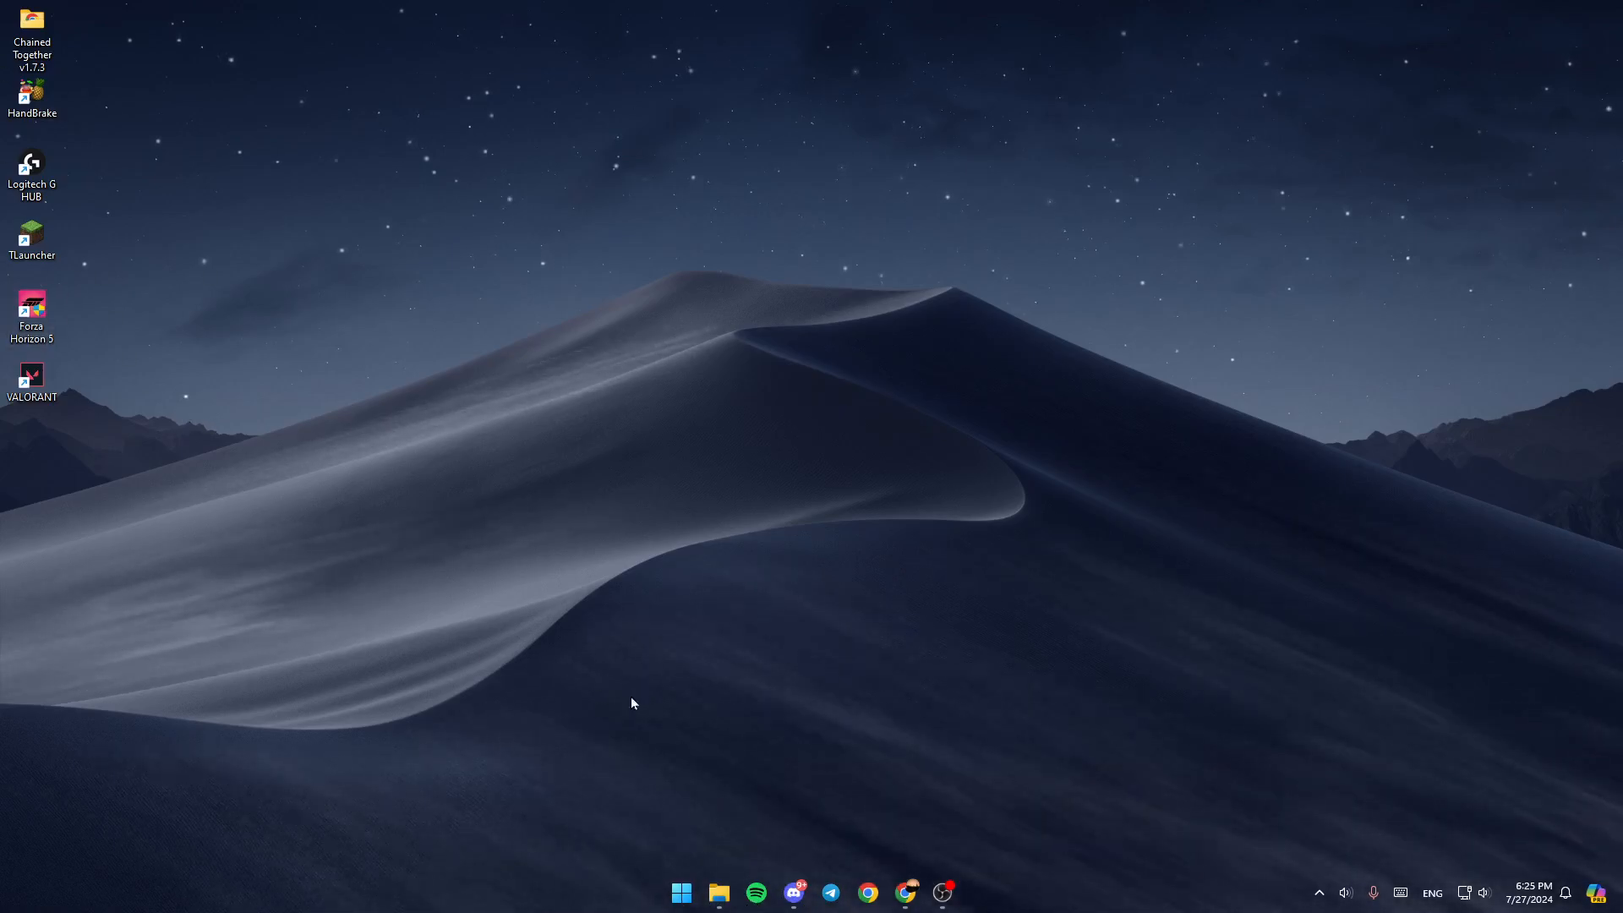
Search the Start menu for 'file' to surface File Explorer as best match.
click(680, 892)
text(file)
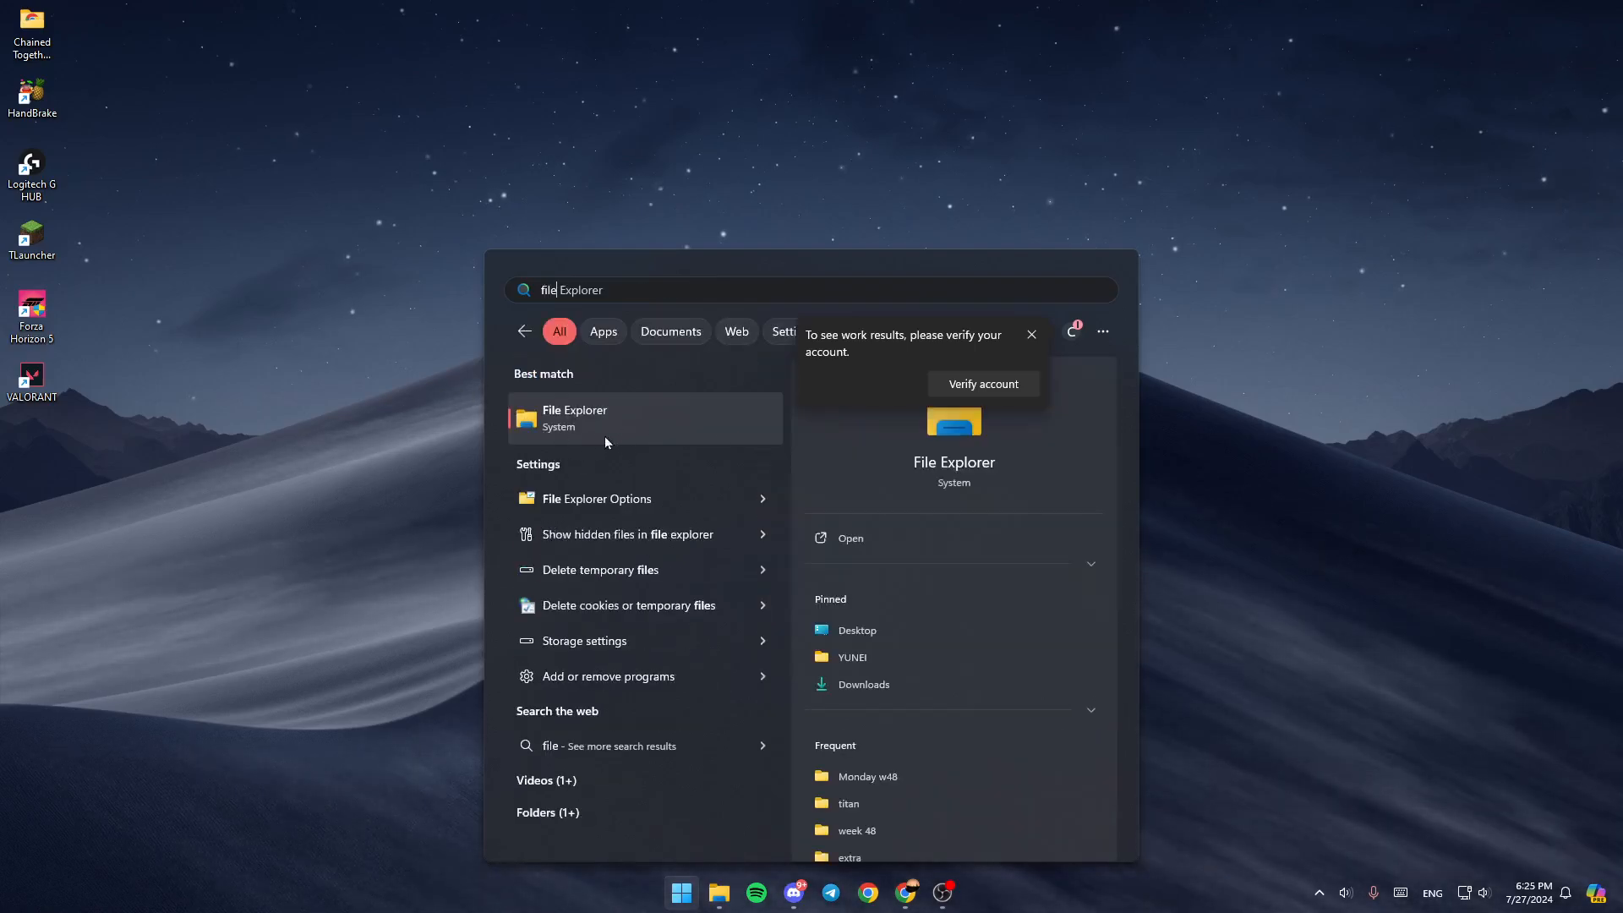
Launch File Explorer and navigate to the OneDrive Personal folder.
click(575, 417)
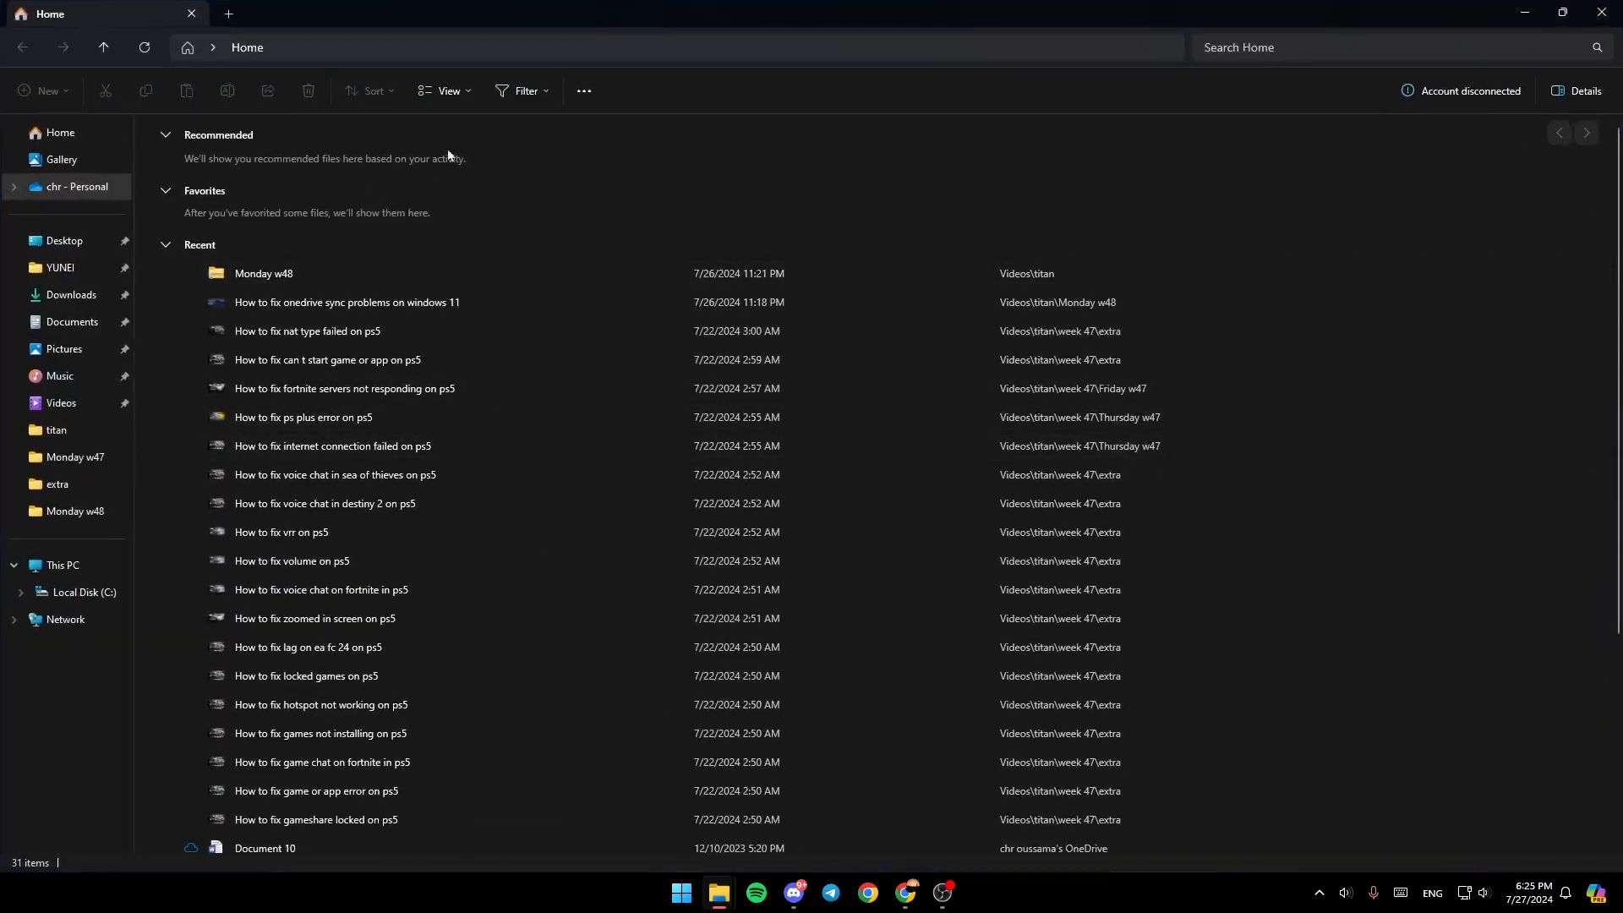
mouse_move(104, 257)
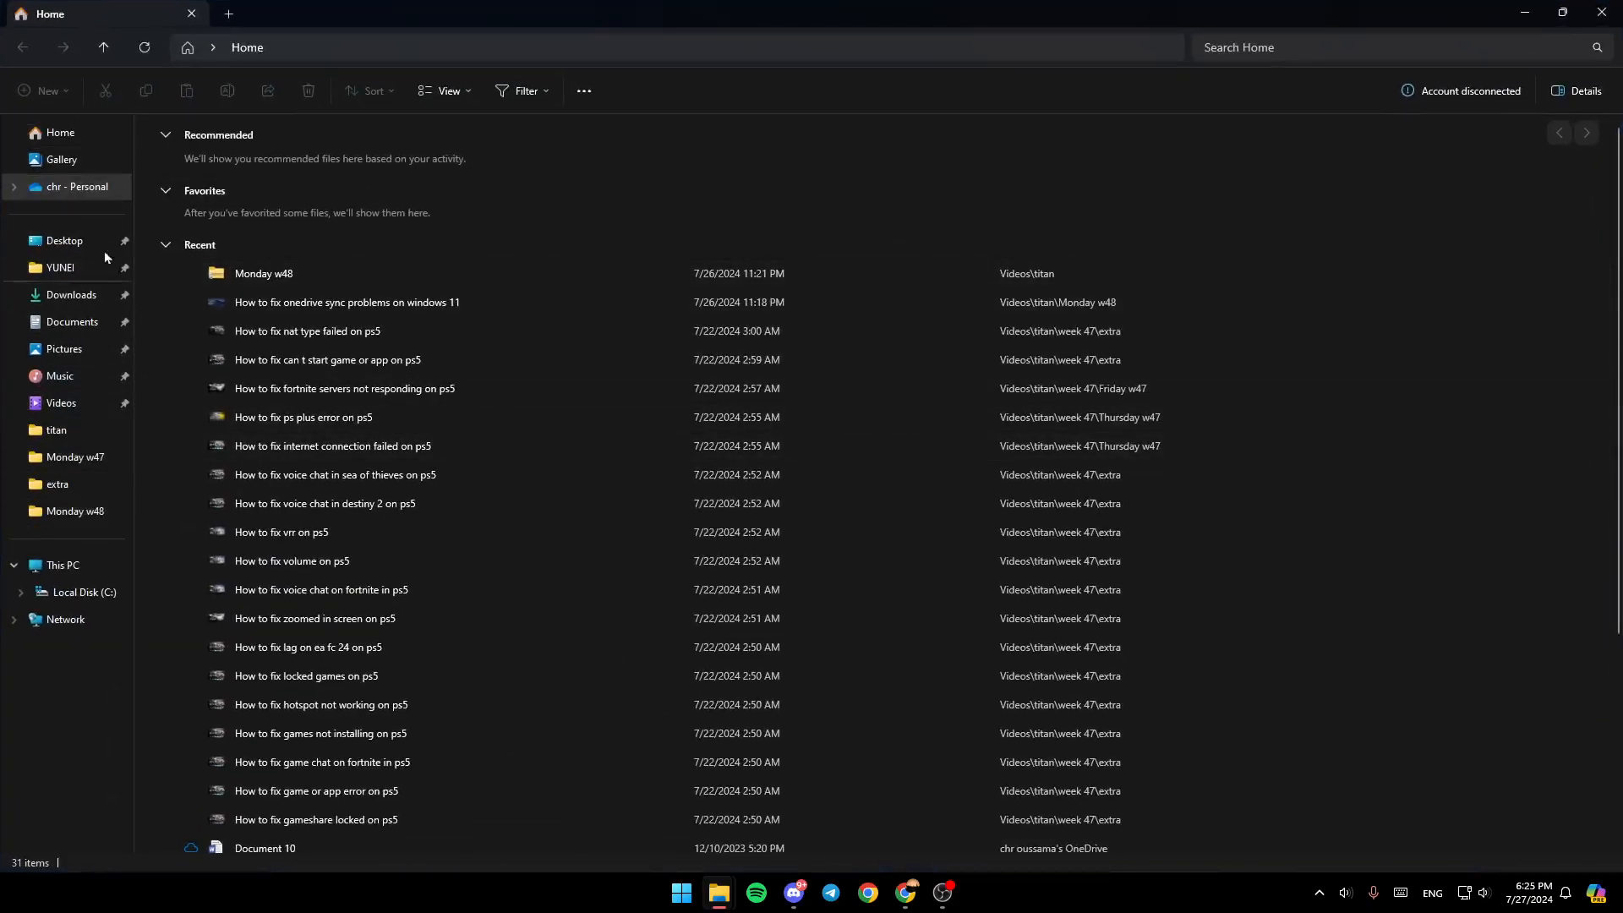
click(61, 160)
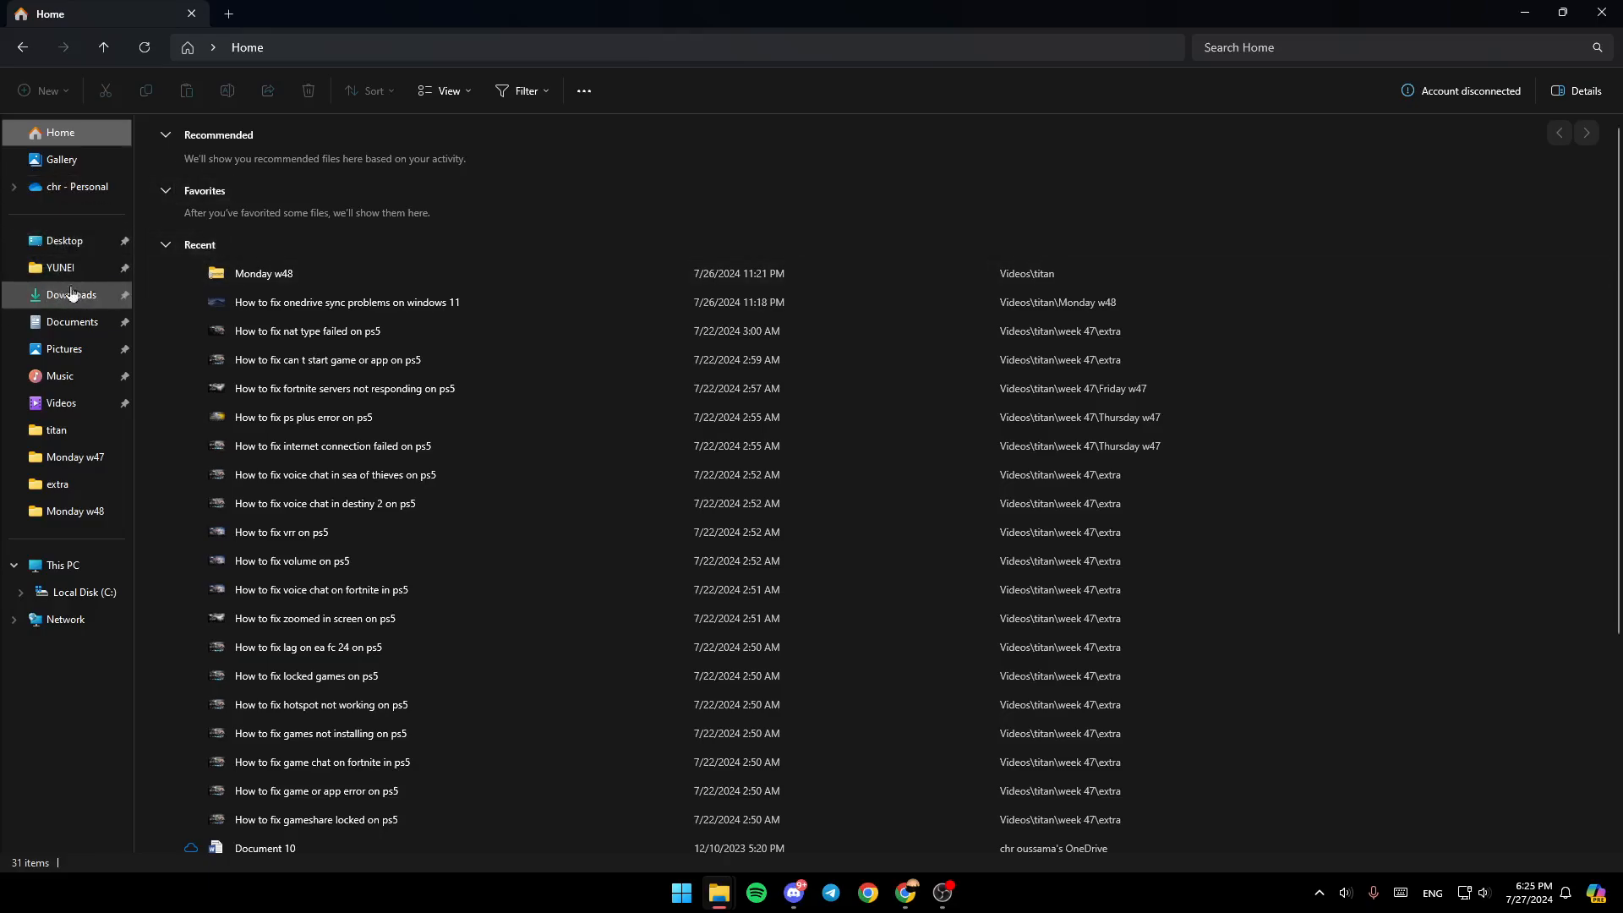
click(76, 186)
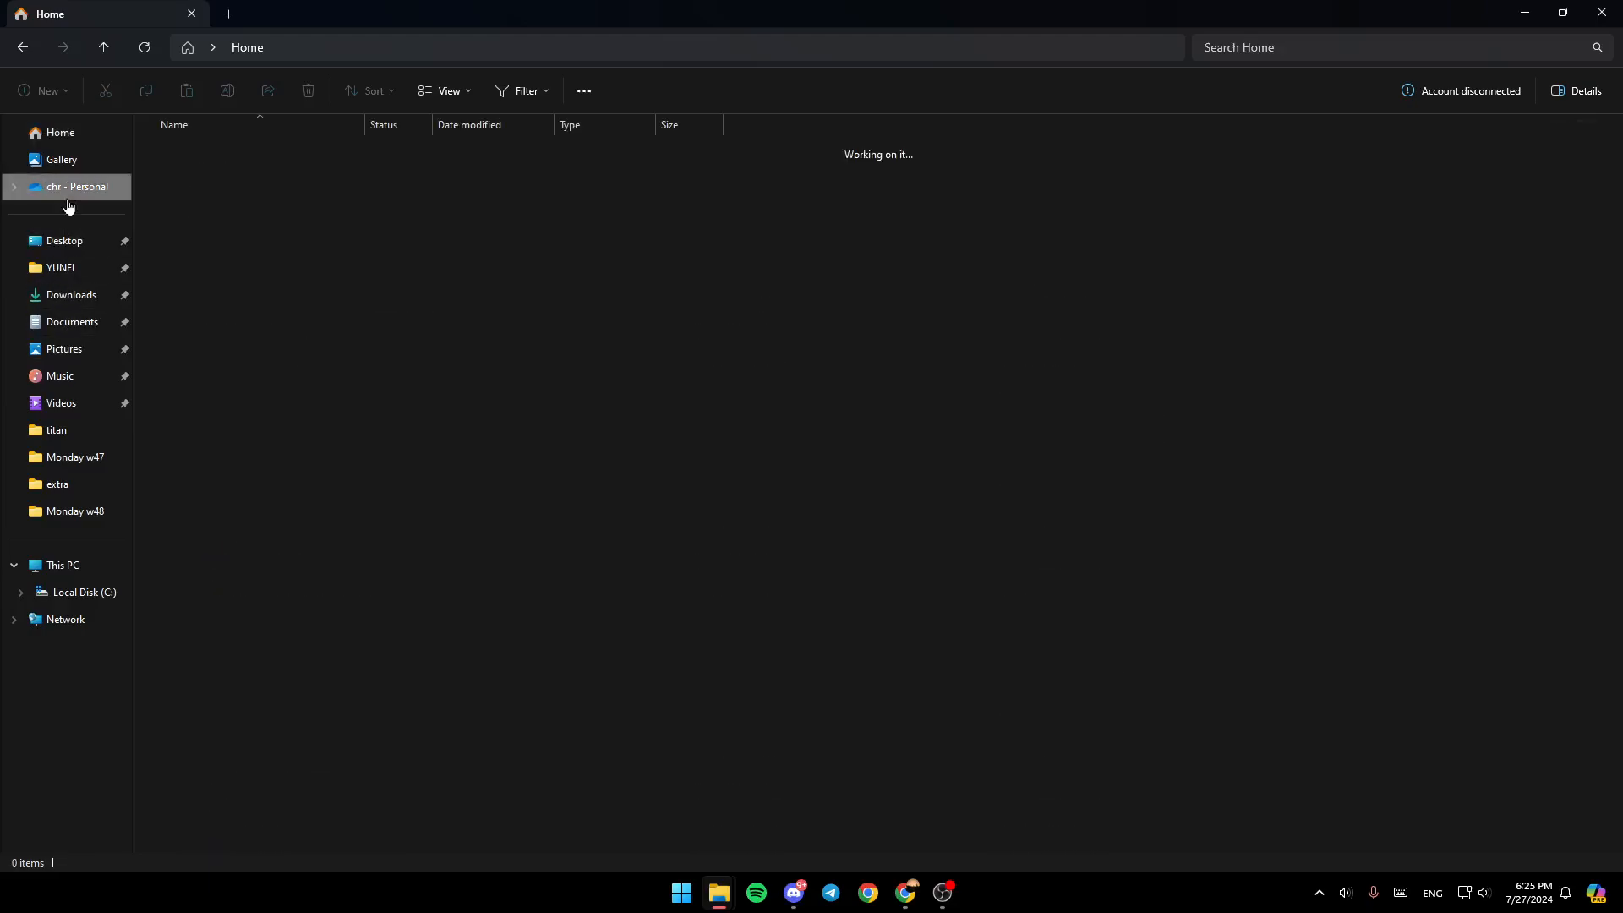
Let the OneDrive Personal folder load its 22 items and open its context menu.
click(78, 186)
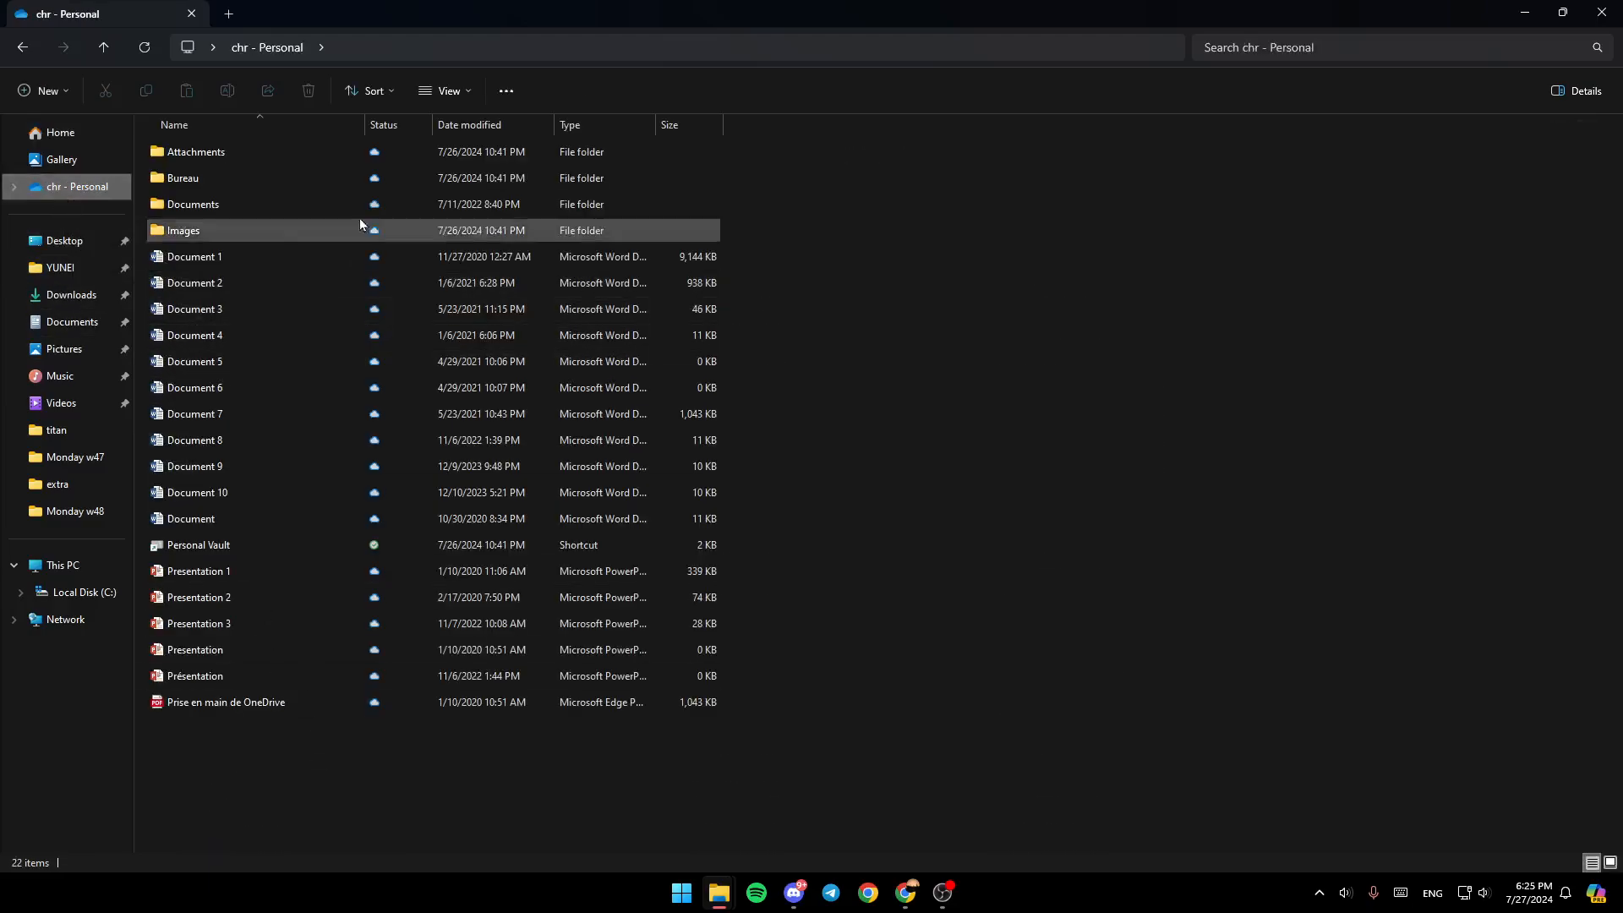
click(469, 124)
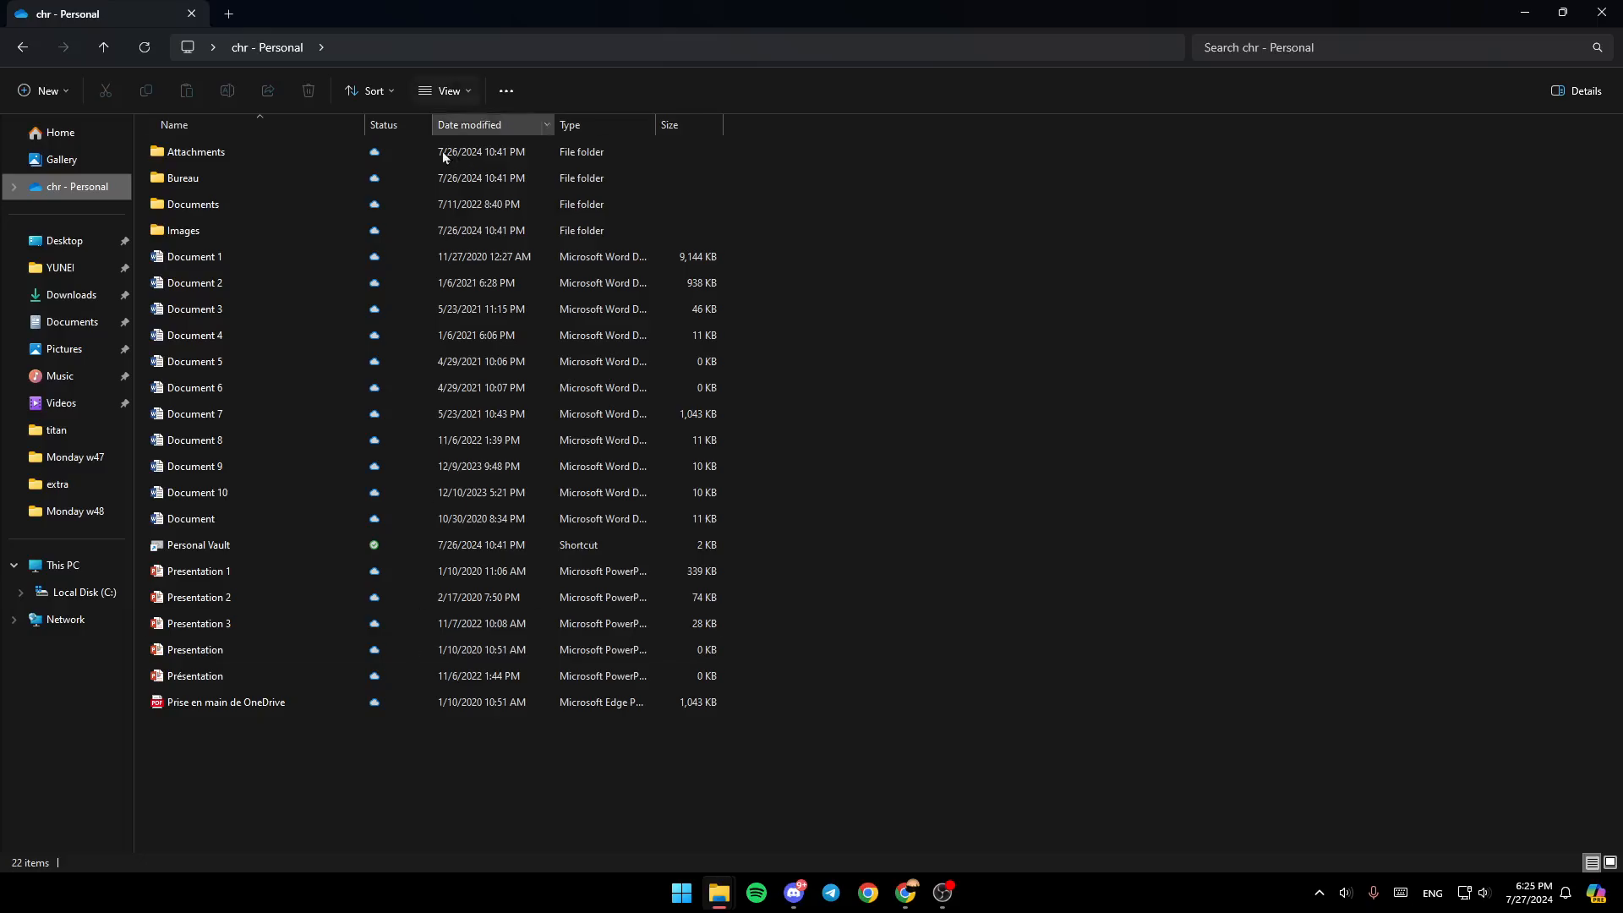
click(197, 597)
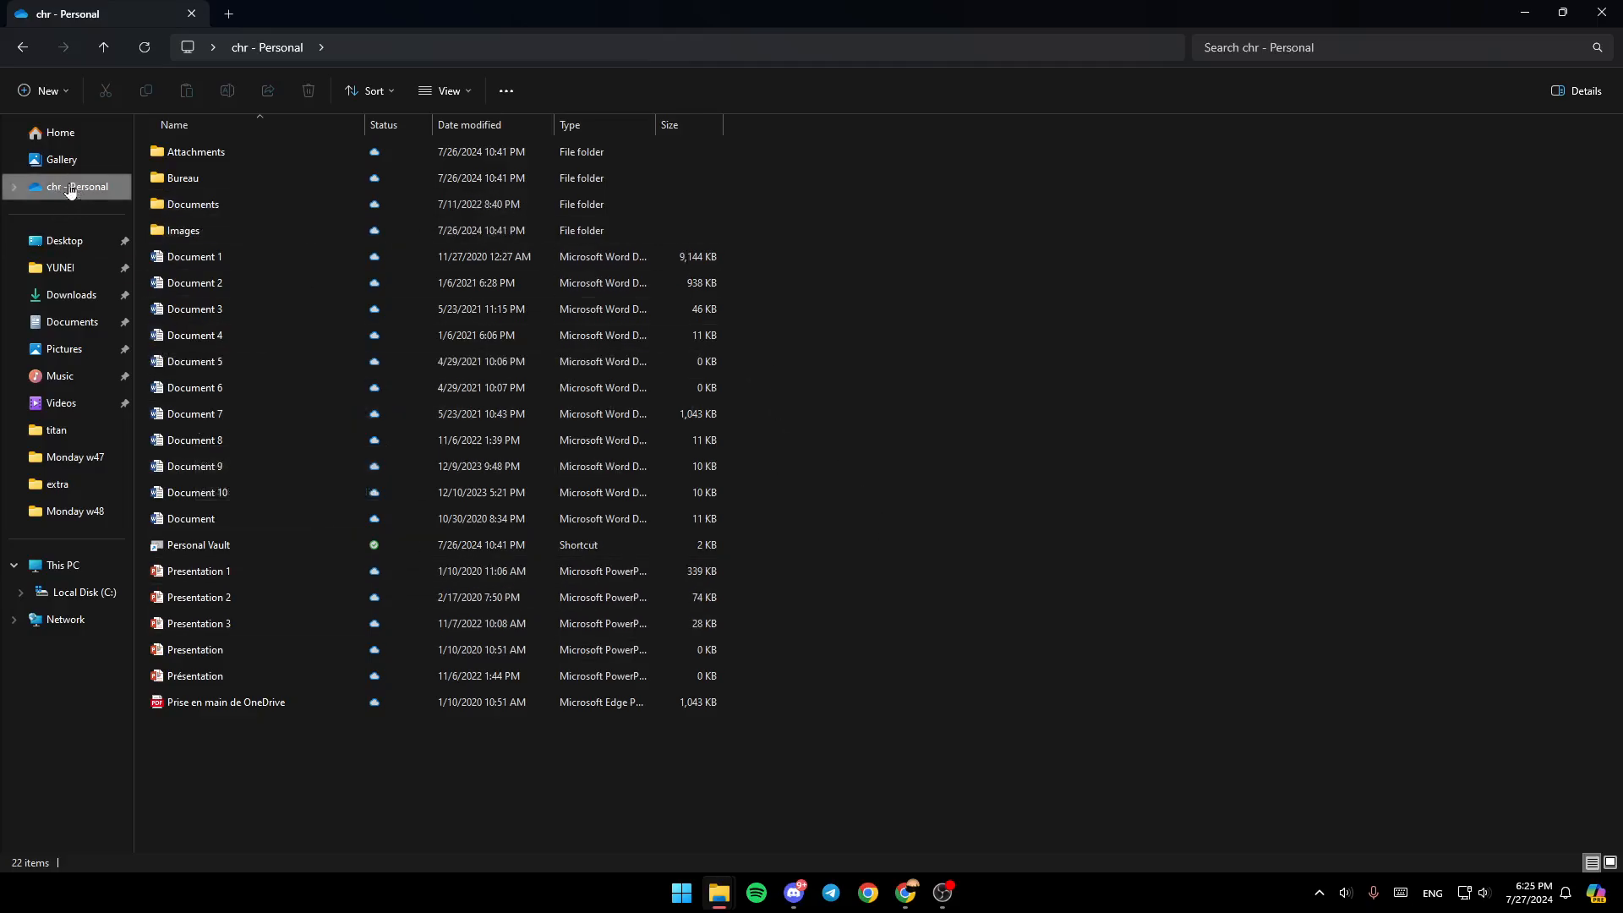
right_click(74, 186)
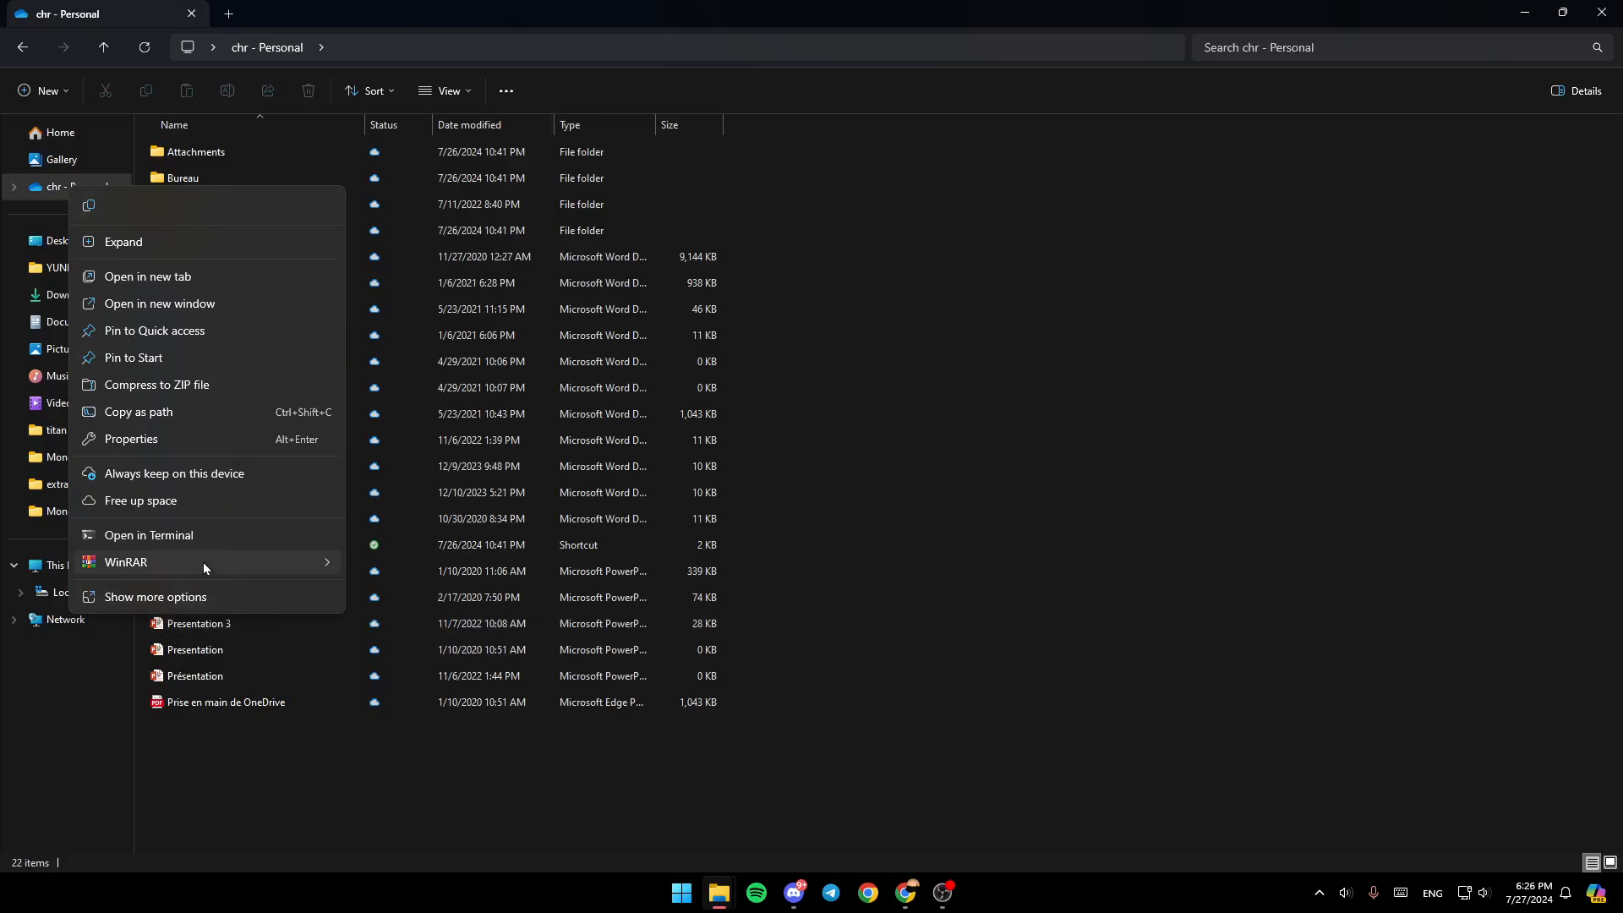
mouse_move(132, 244)
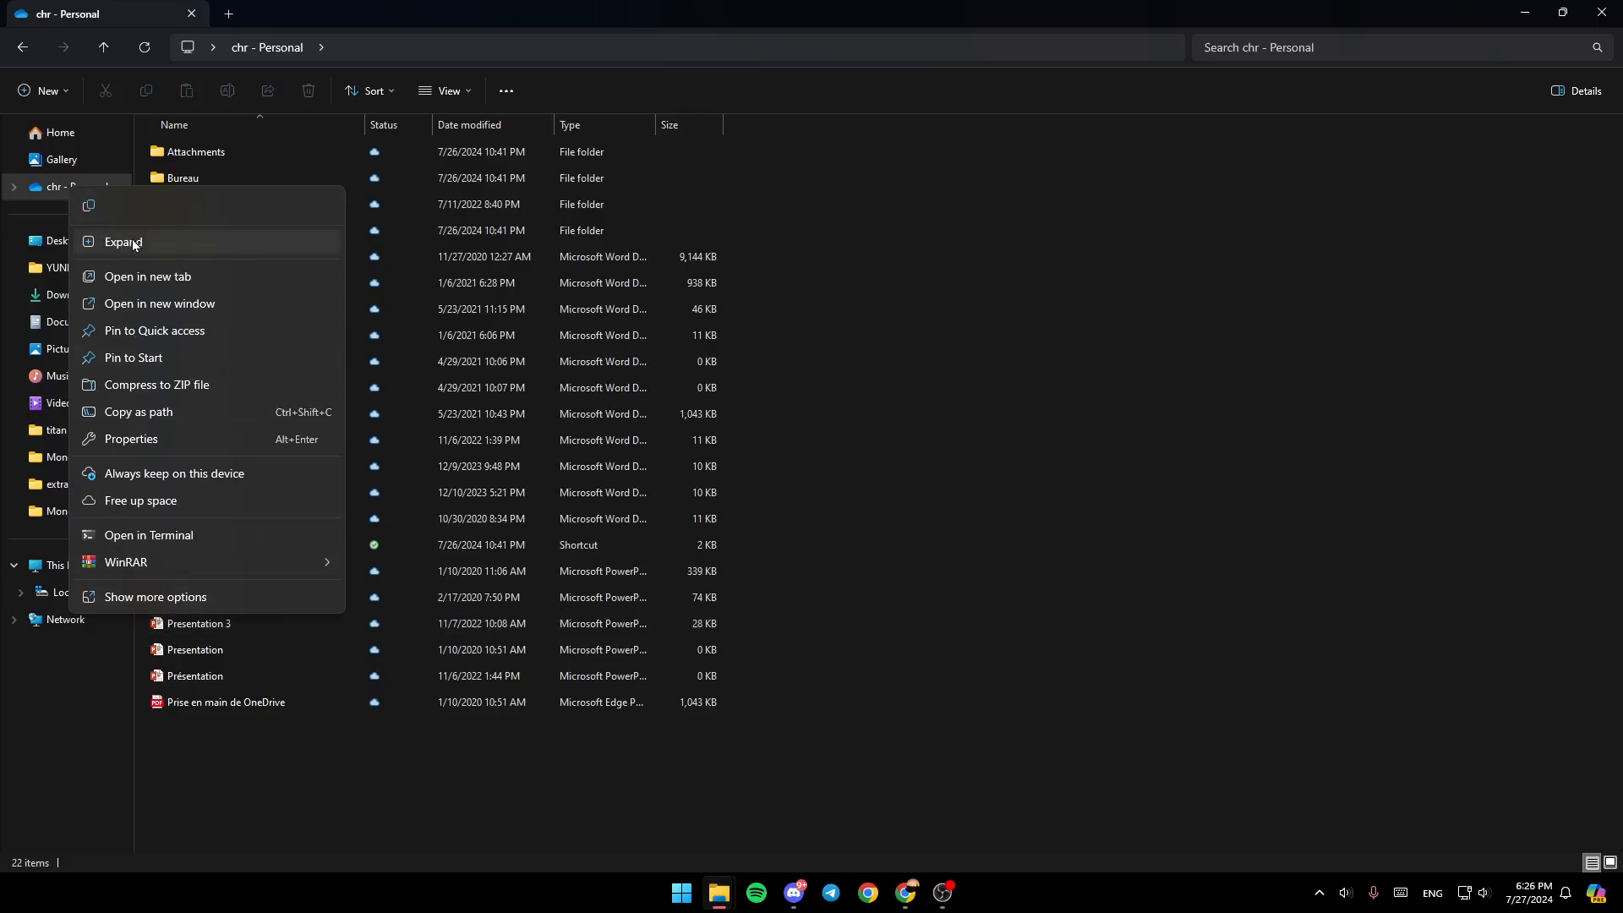
mouse_move(199, 303)
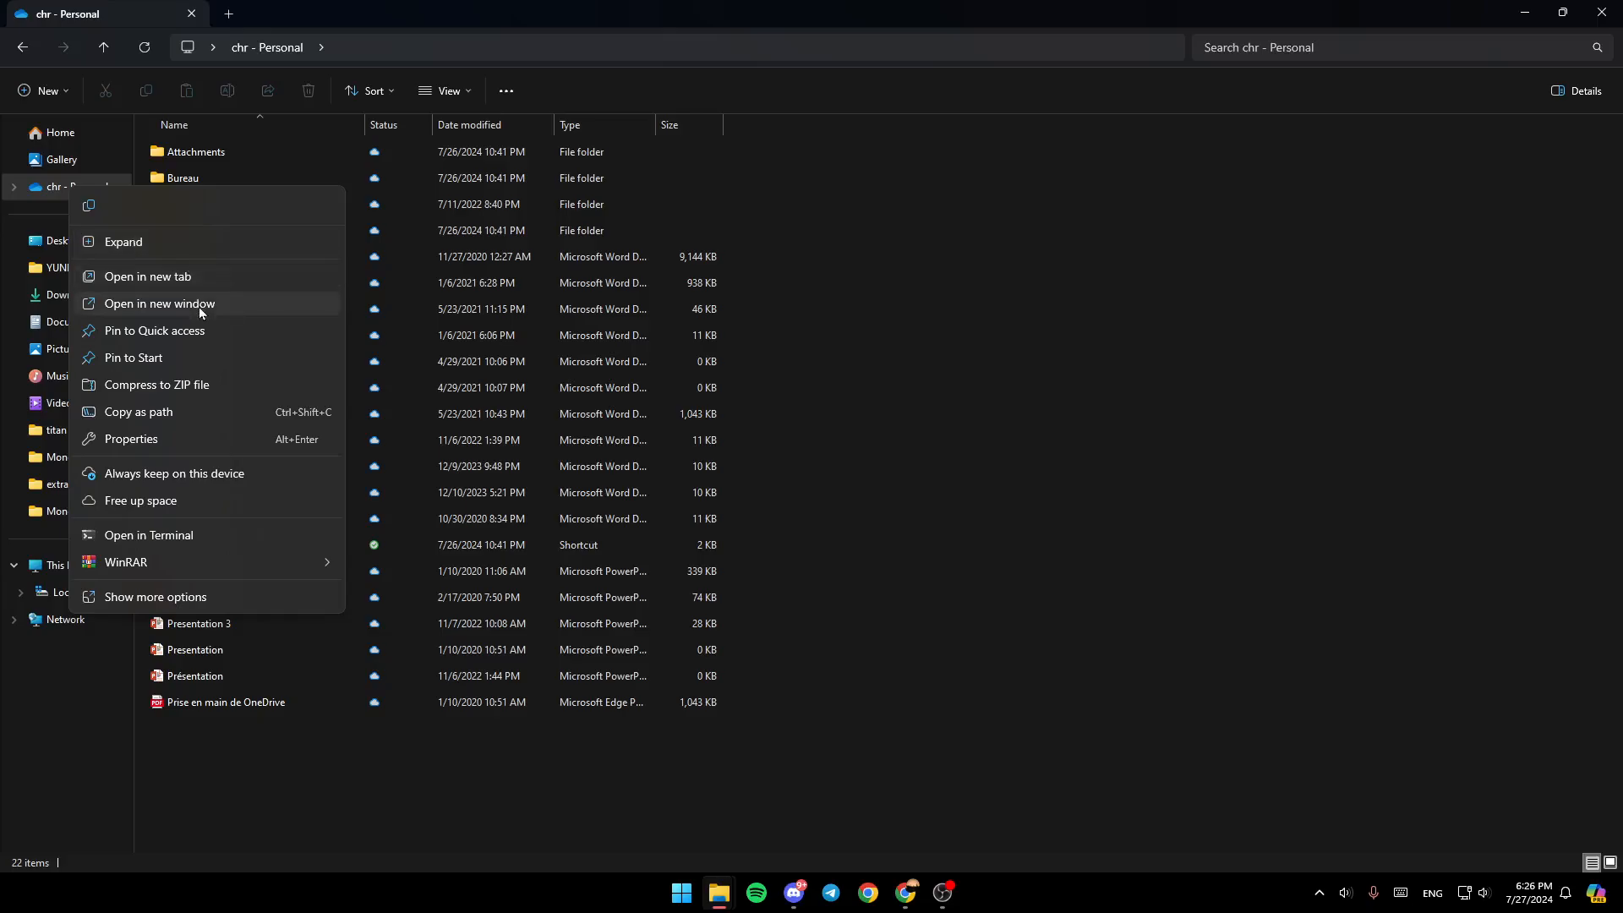
mouse_move(165, 349)
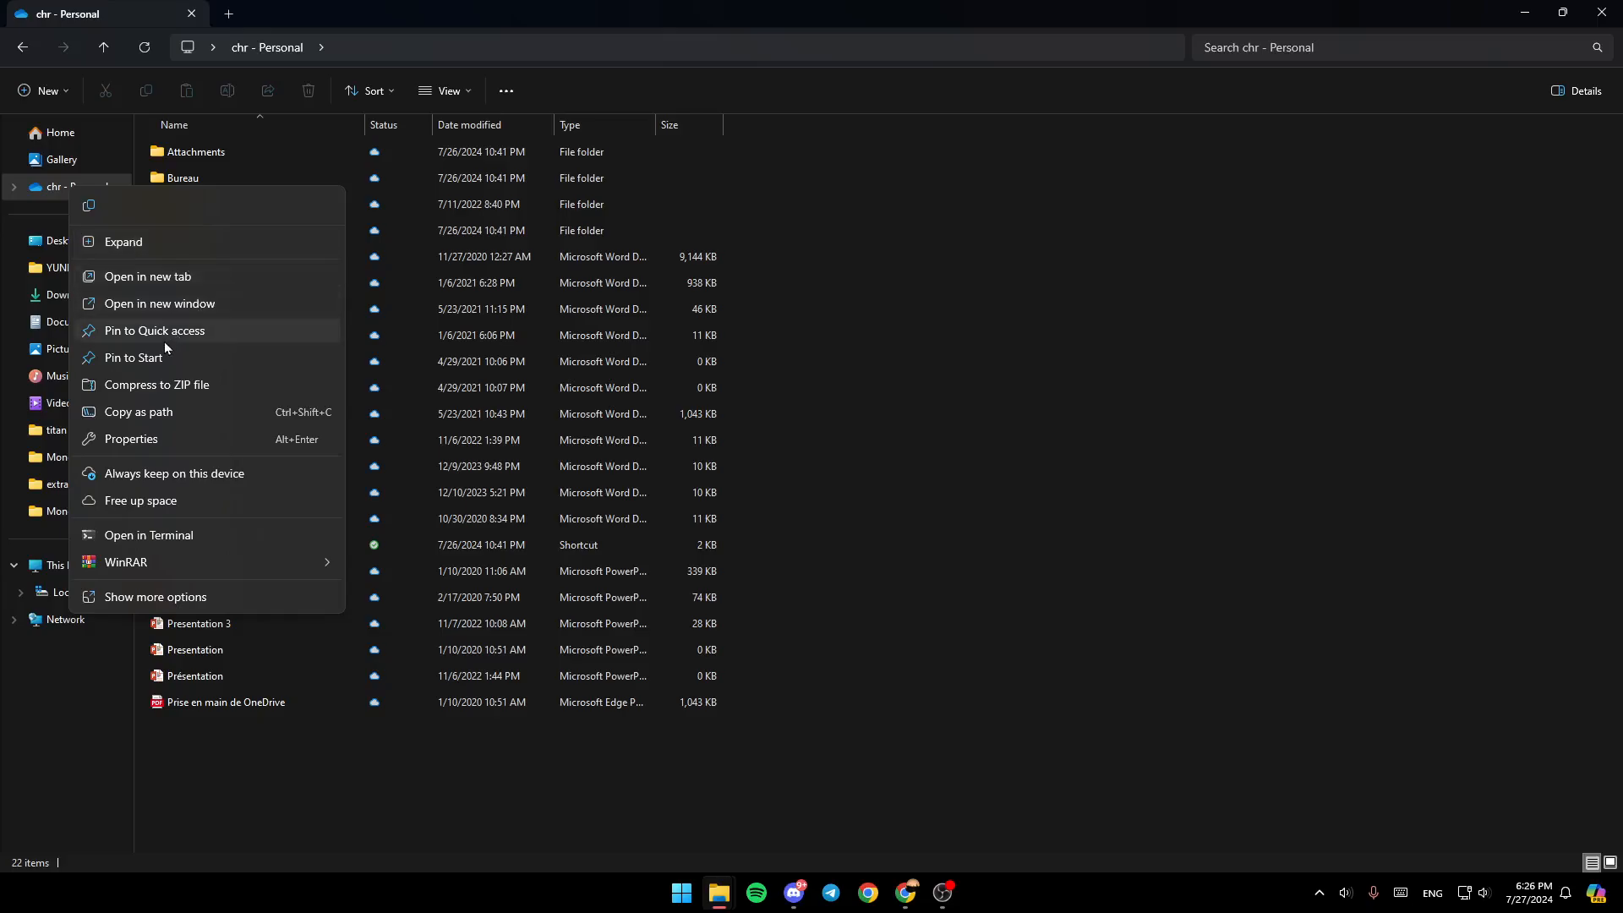
mouse_move(204, 392)
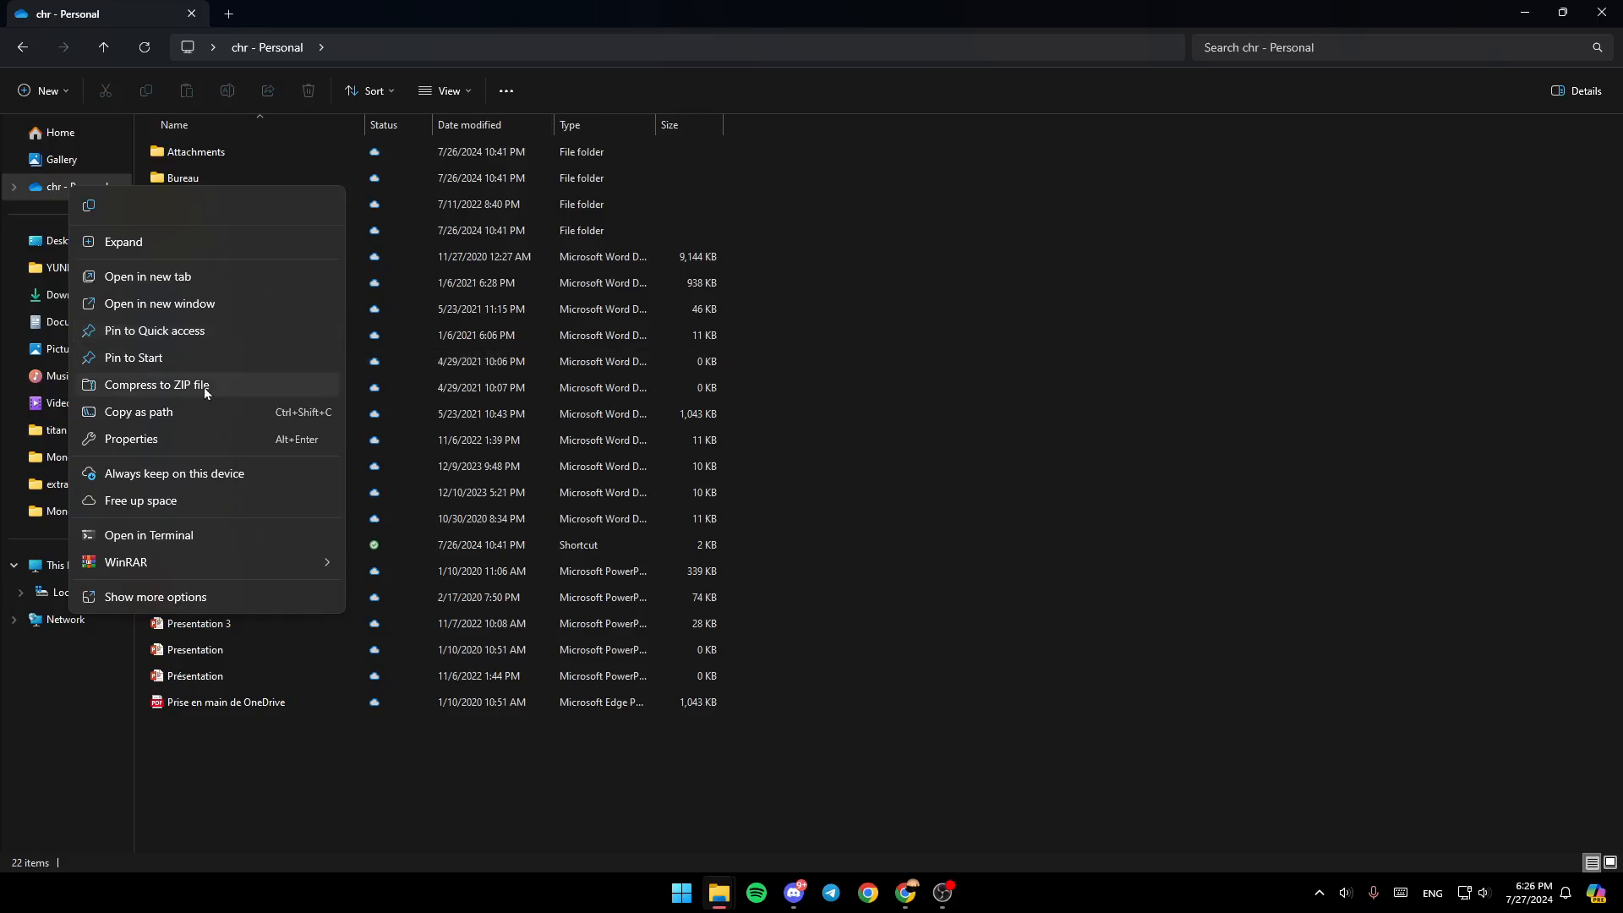
mouse_move(188, 501)
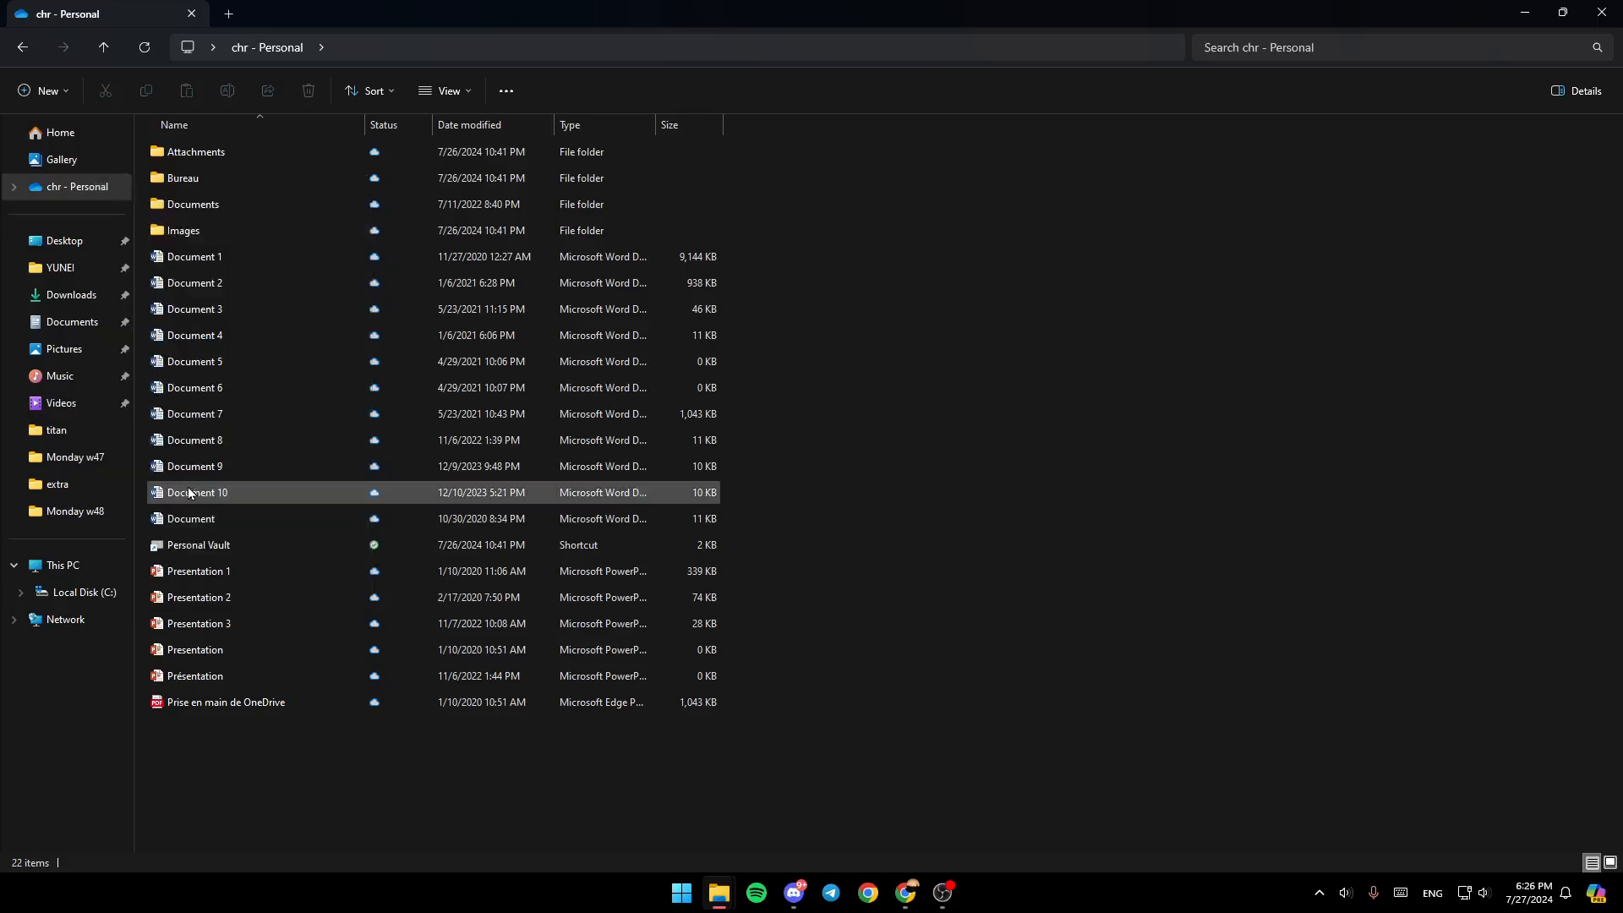
Reopen the OneDrive Personal folder and show its OneDrive context-menu options.
click(188, 518)
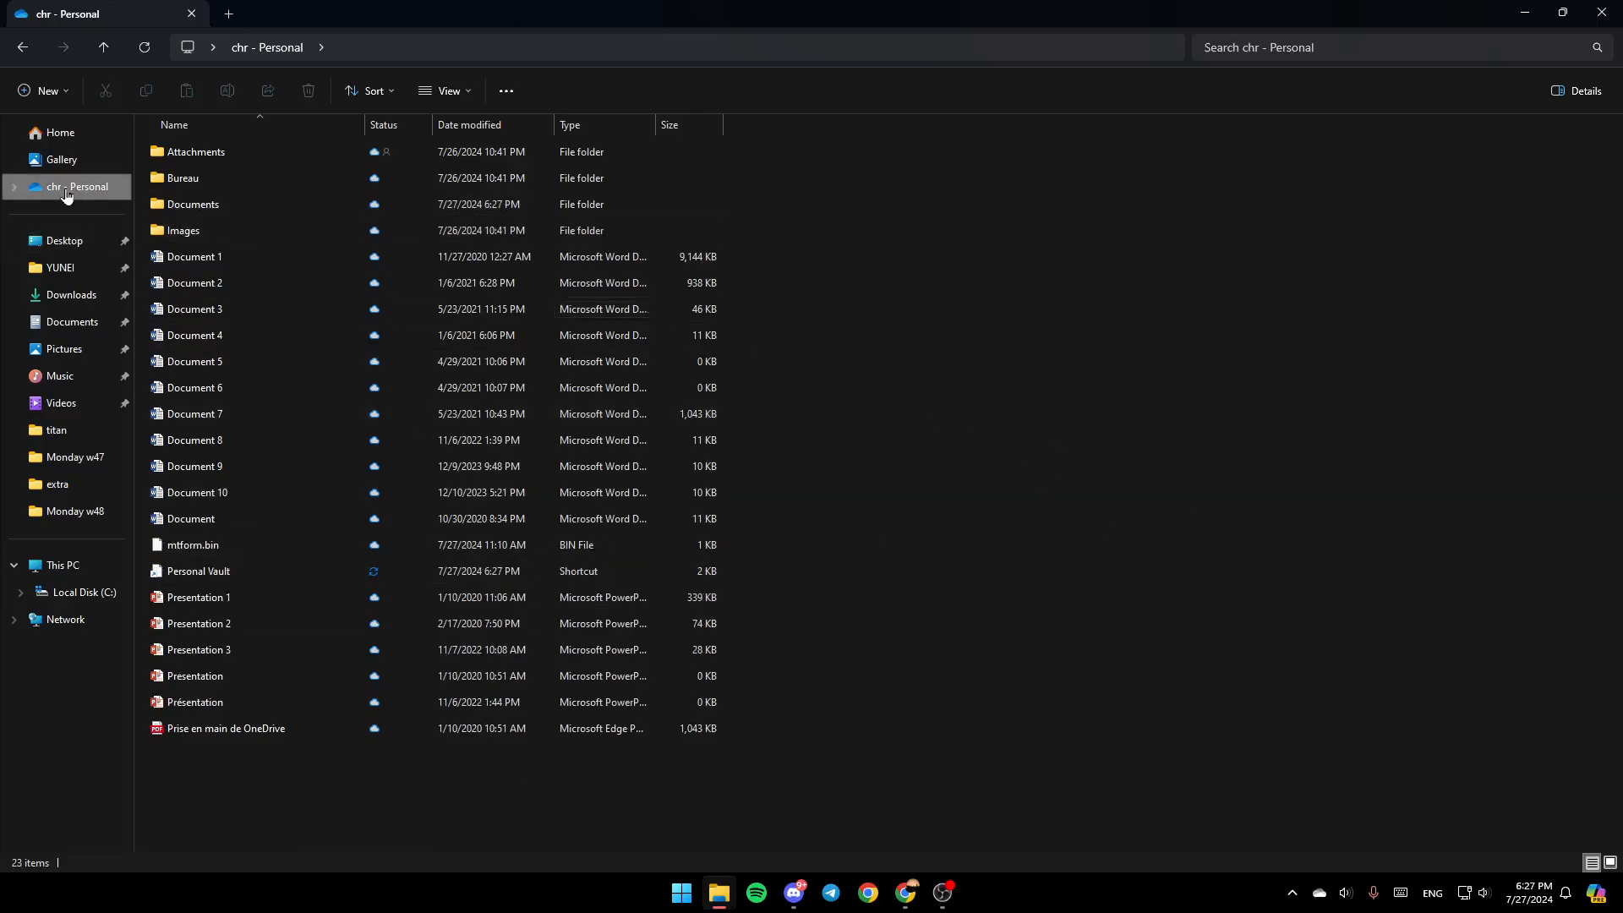
right_click(77, 188)
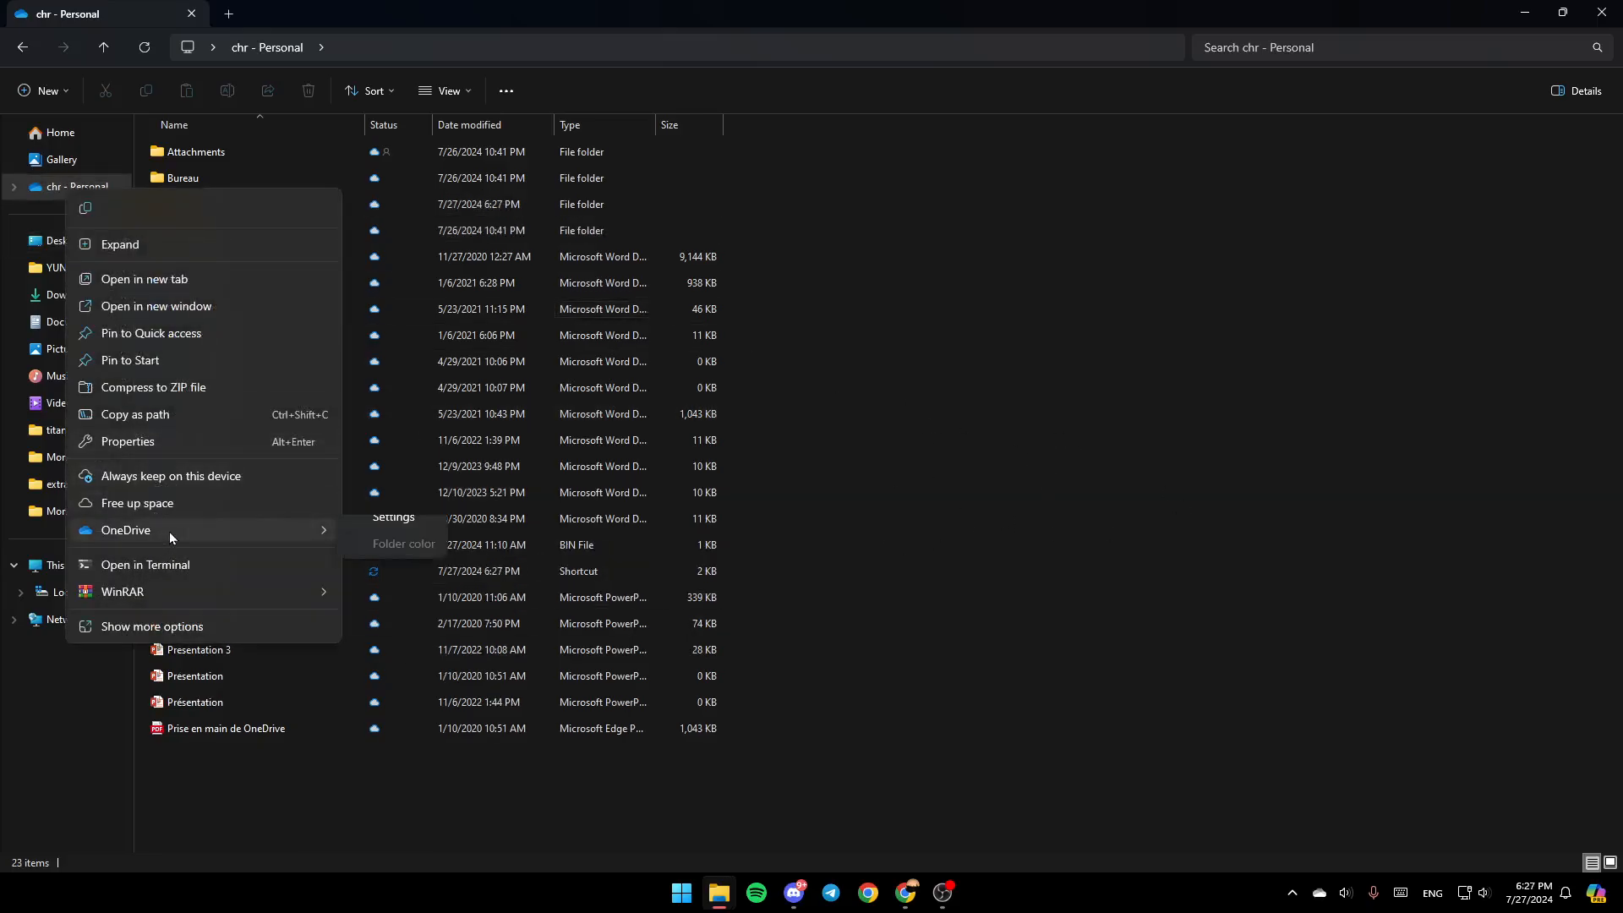
mouse_move(124, 530)
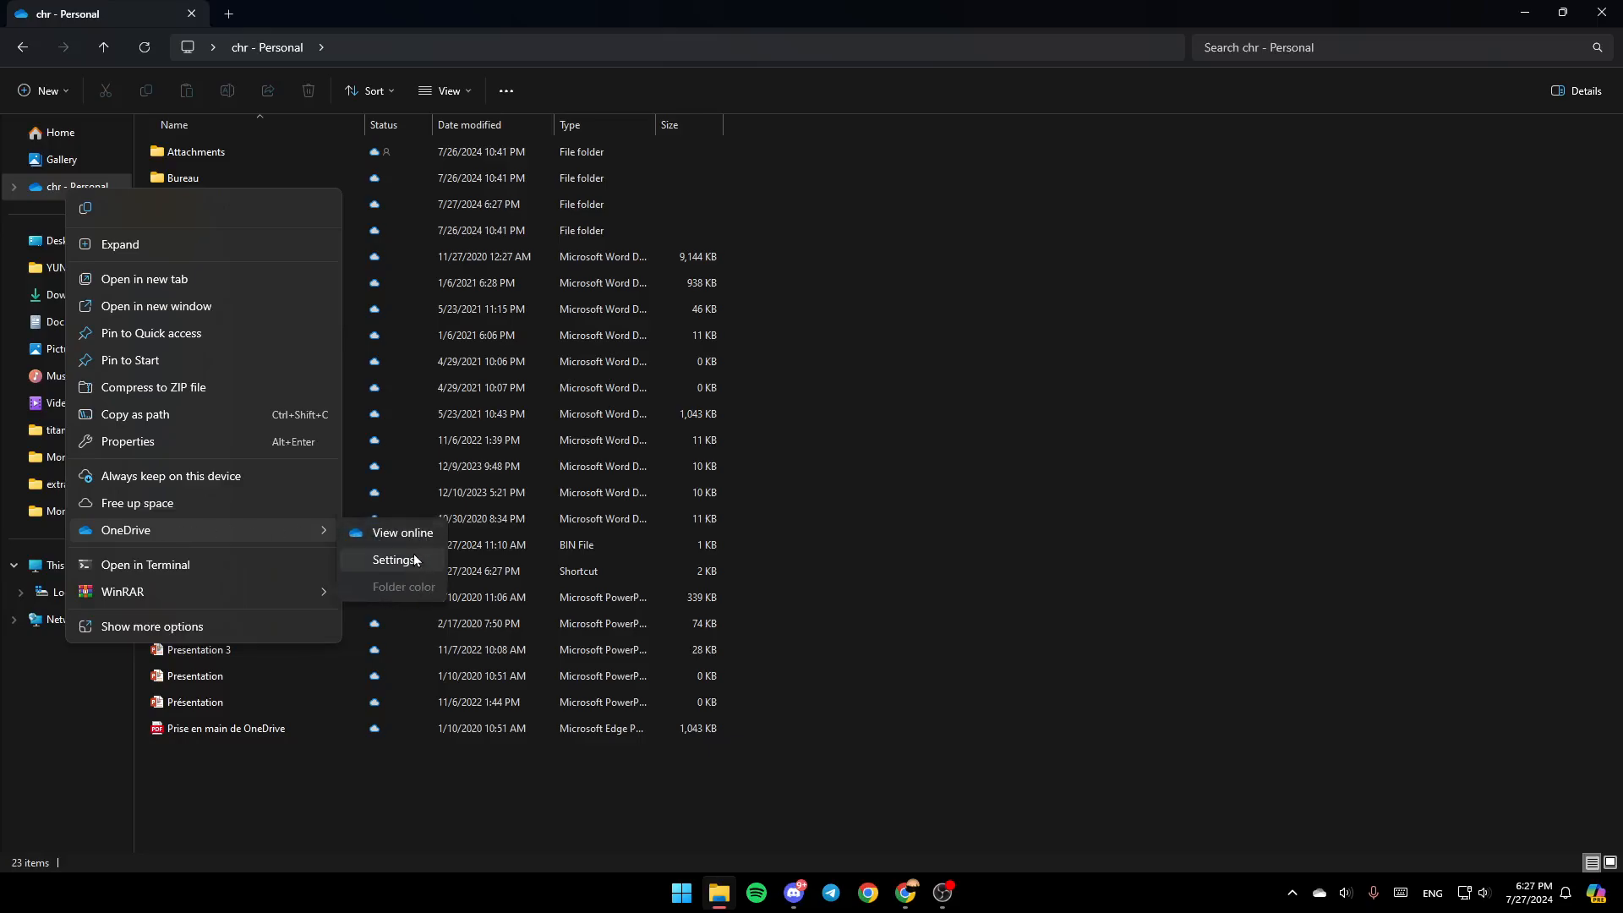
mouse_move(397, 594)
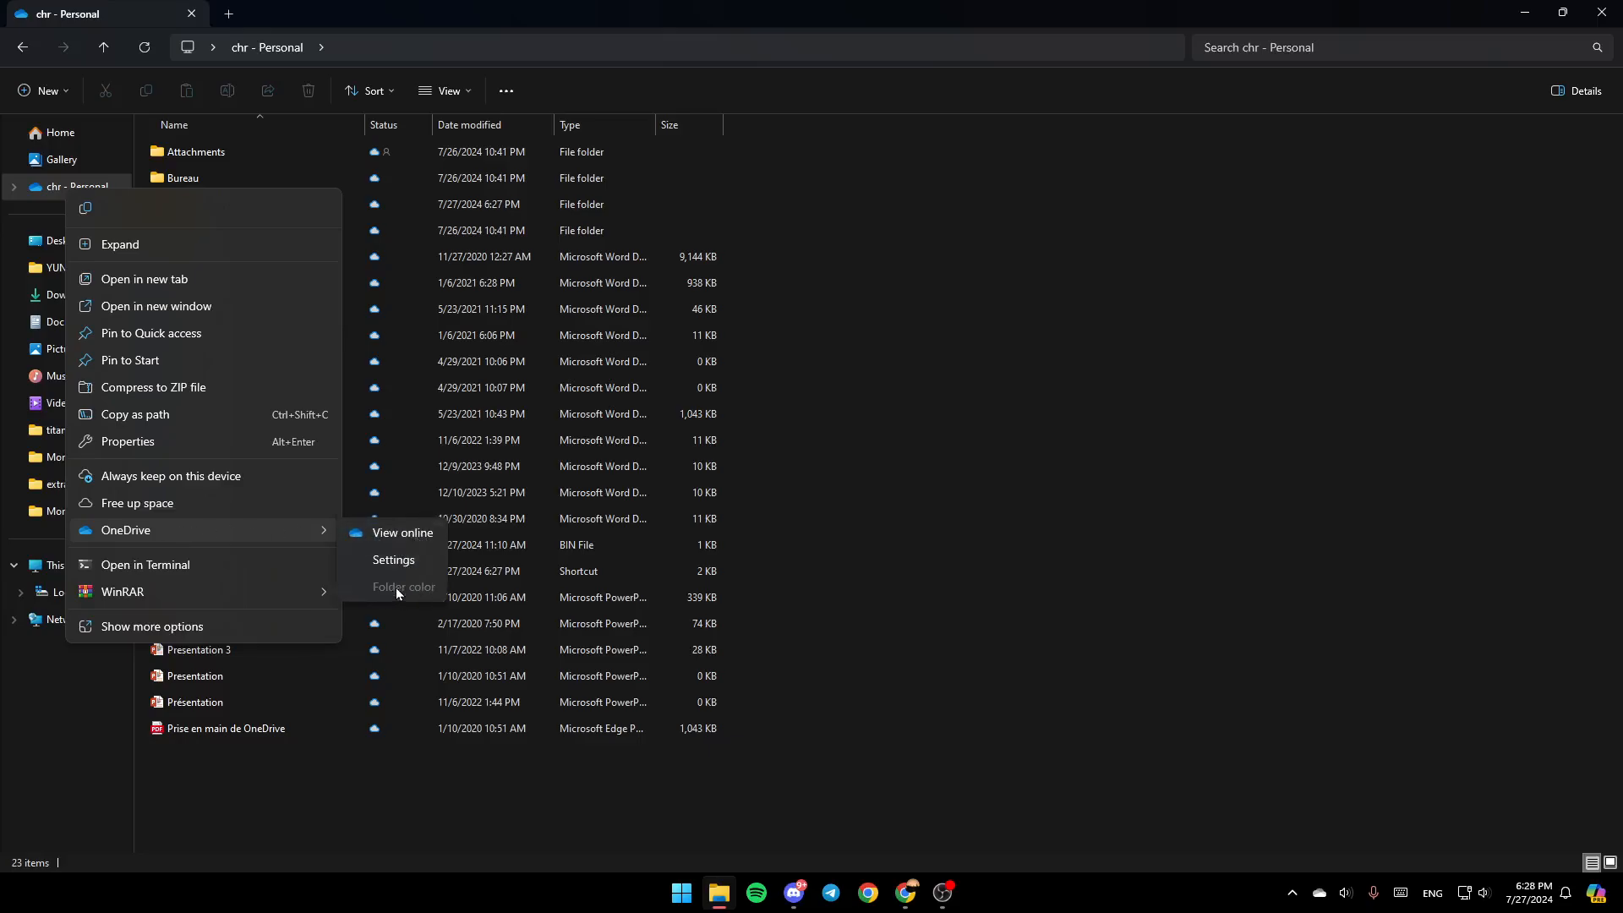
mouse_move(393, 560)
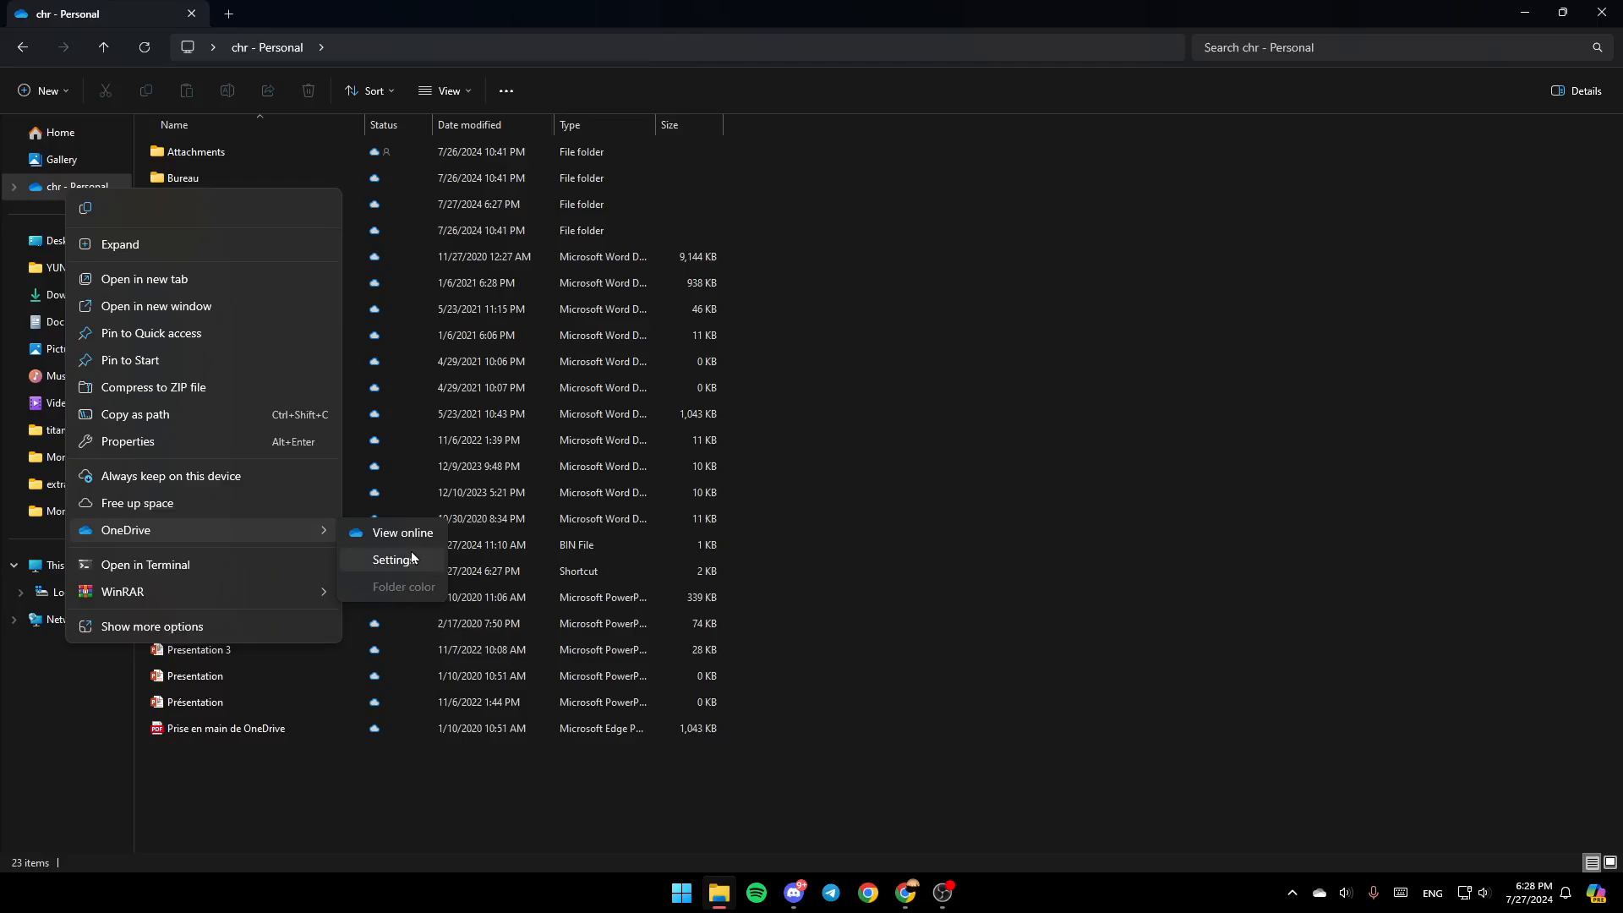
Open OneDrive Settings and switch to the Sync and backup page.
click(393, 558)
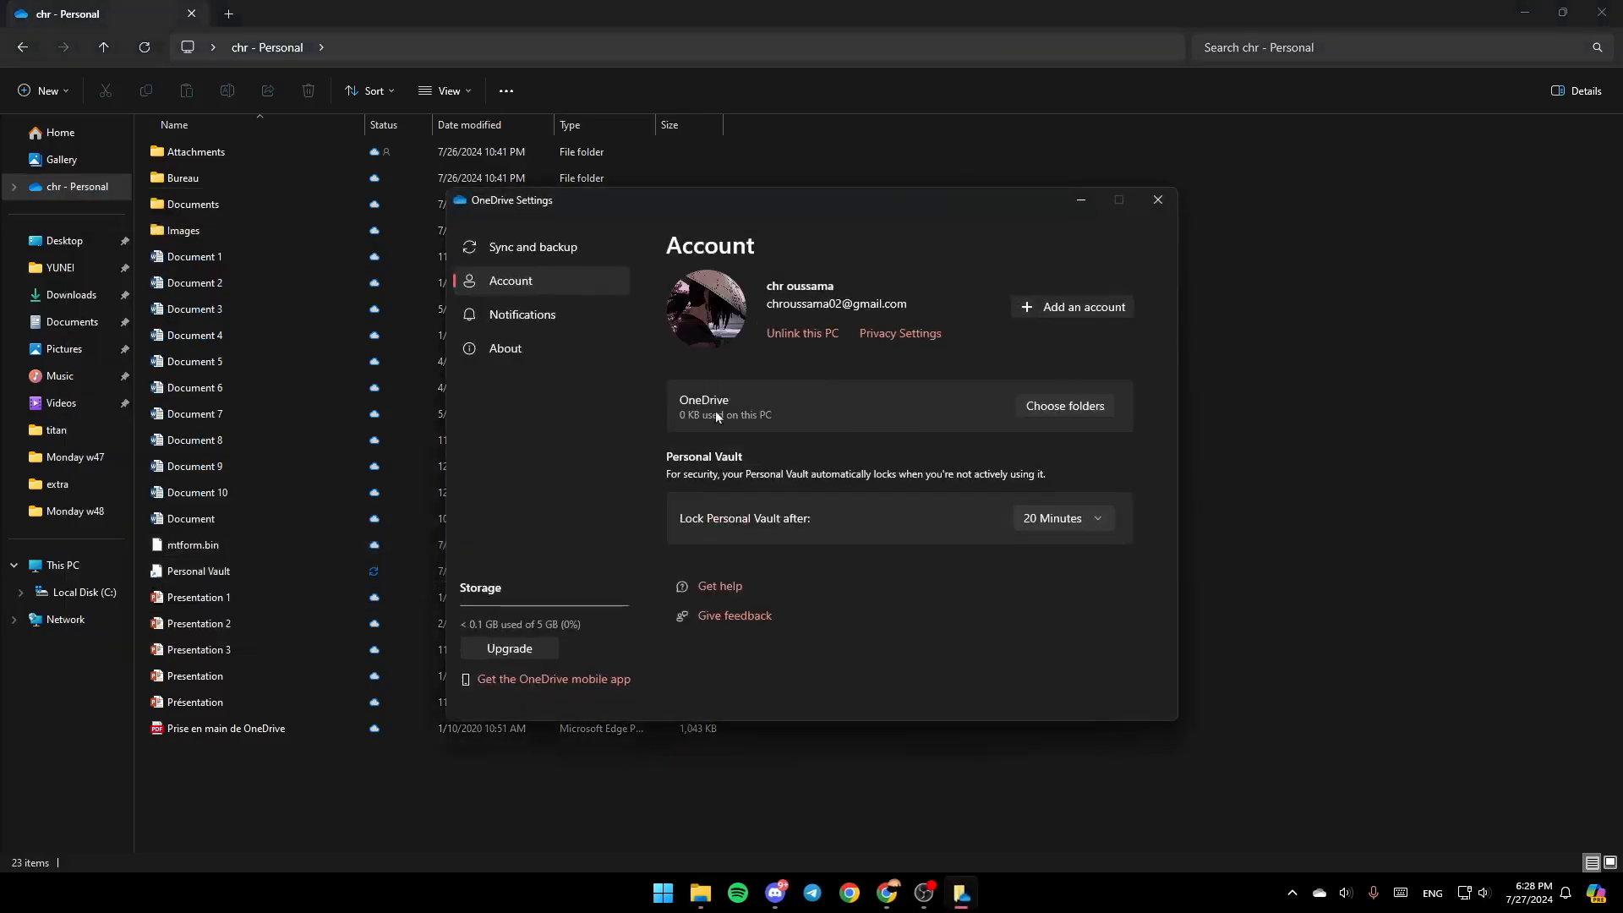
mouse_move(626, 434)
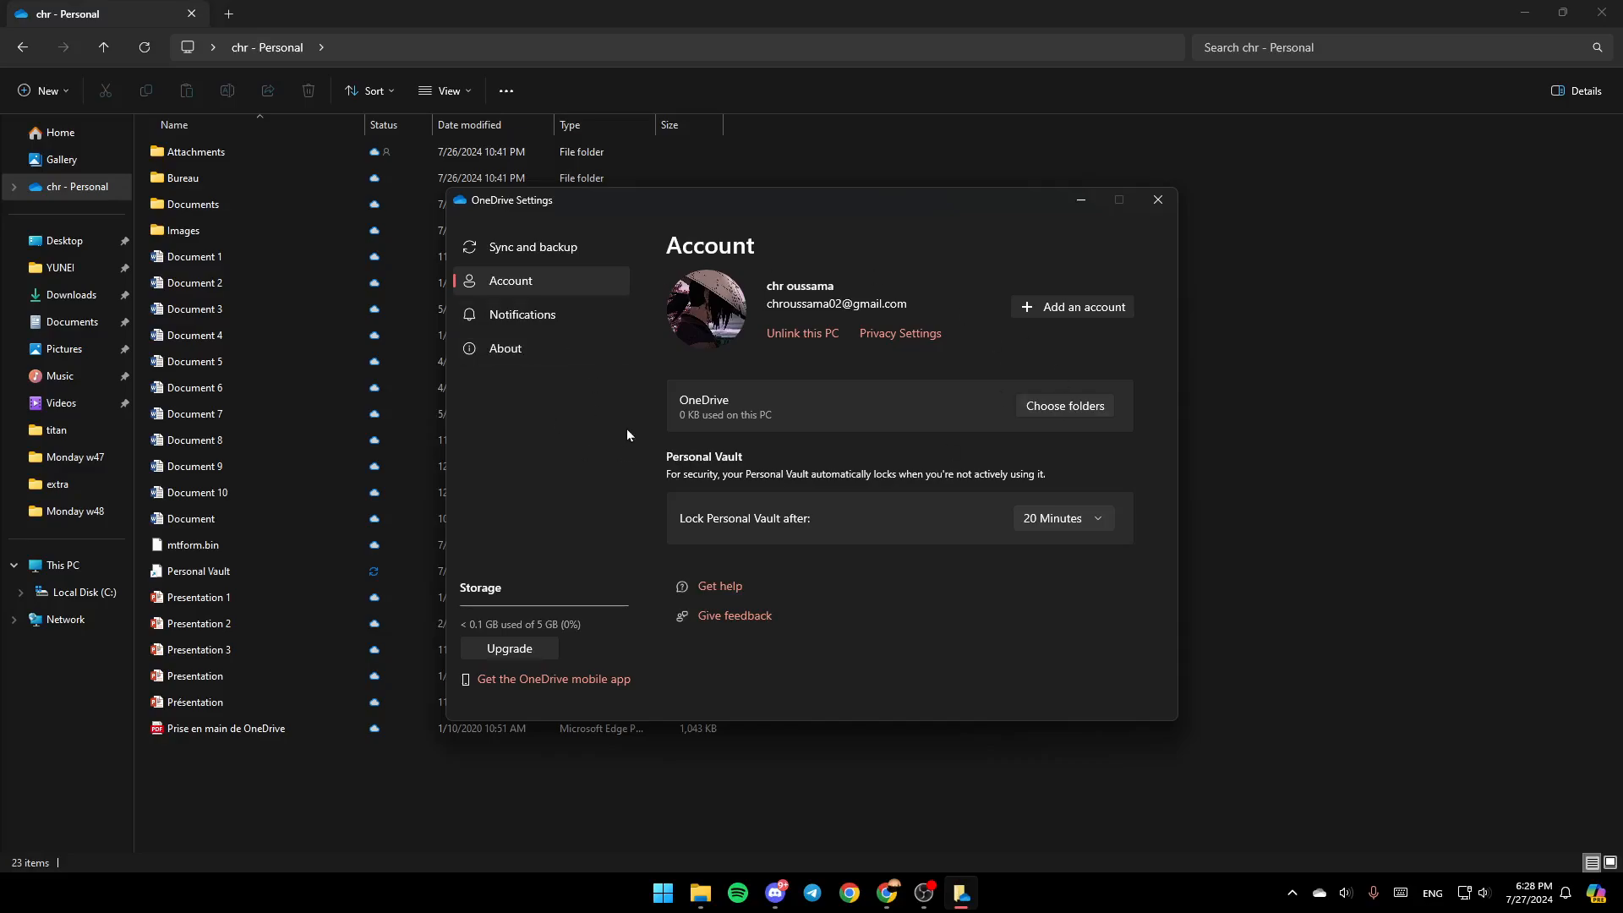
mouse_move(556, 231)
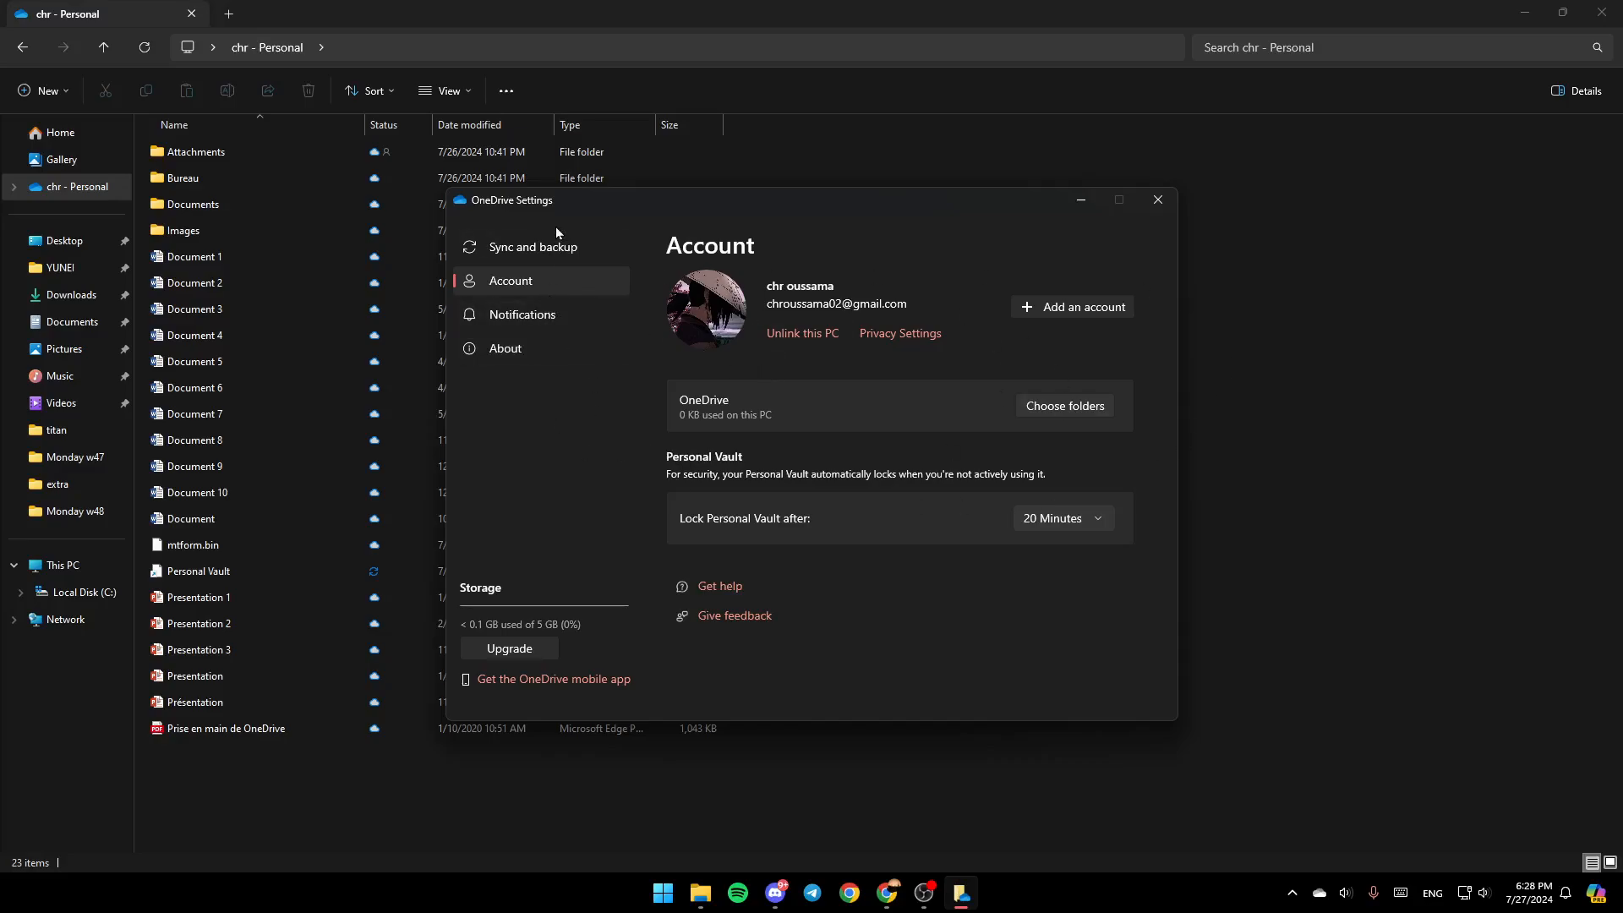
click(533, 246)
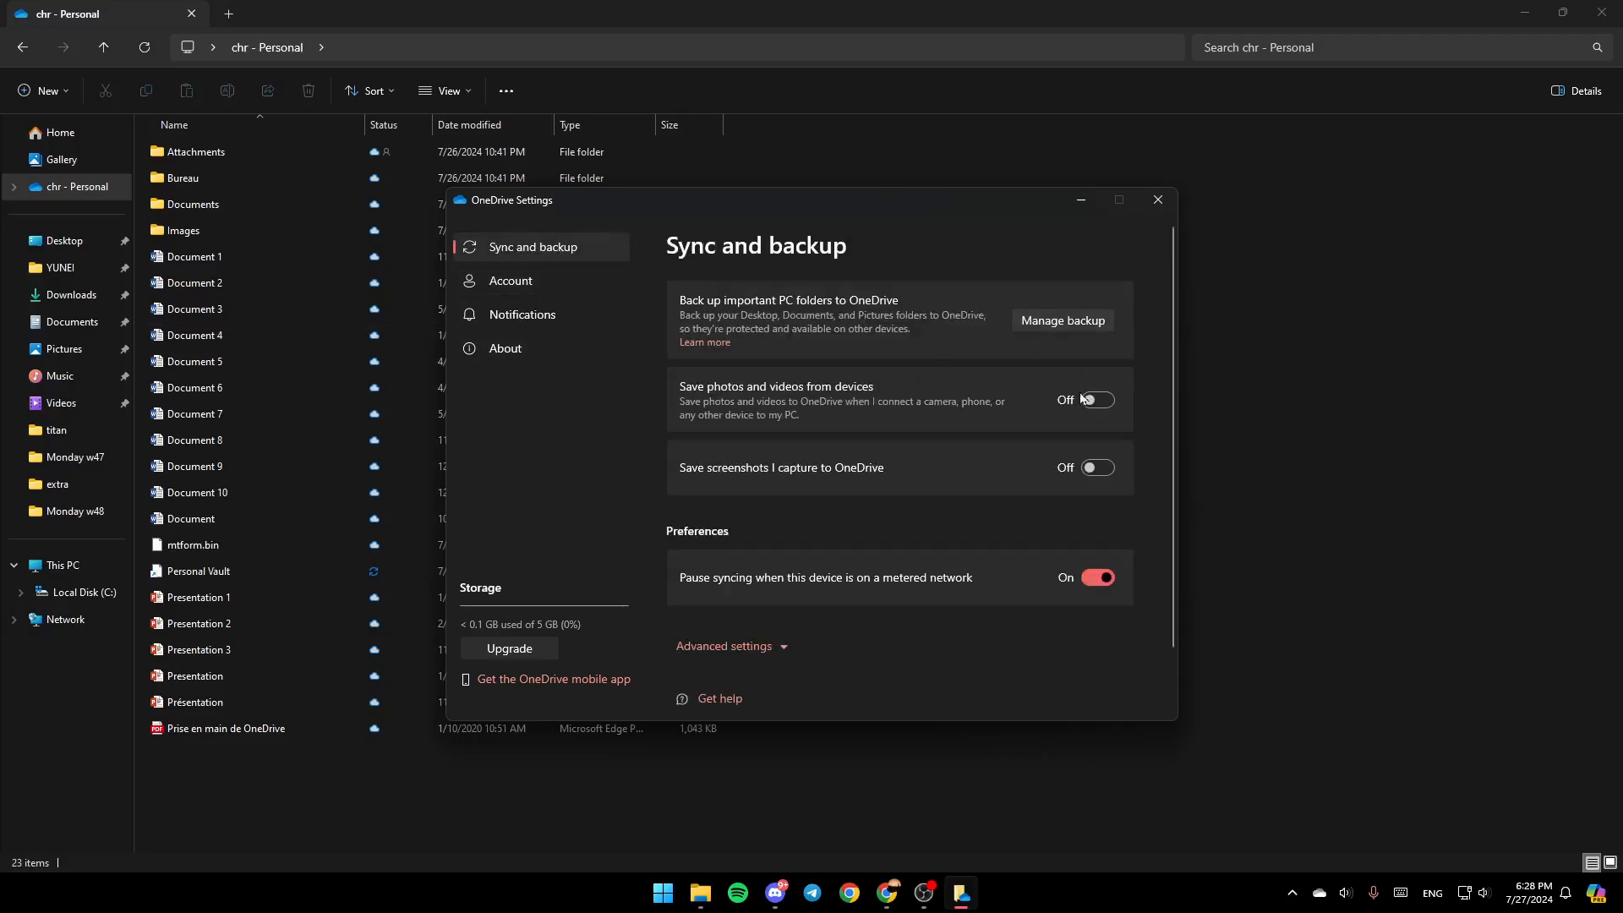
mouse_move(1198, 430)
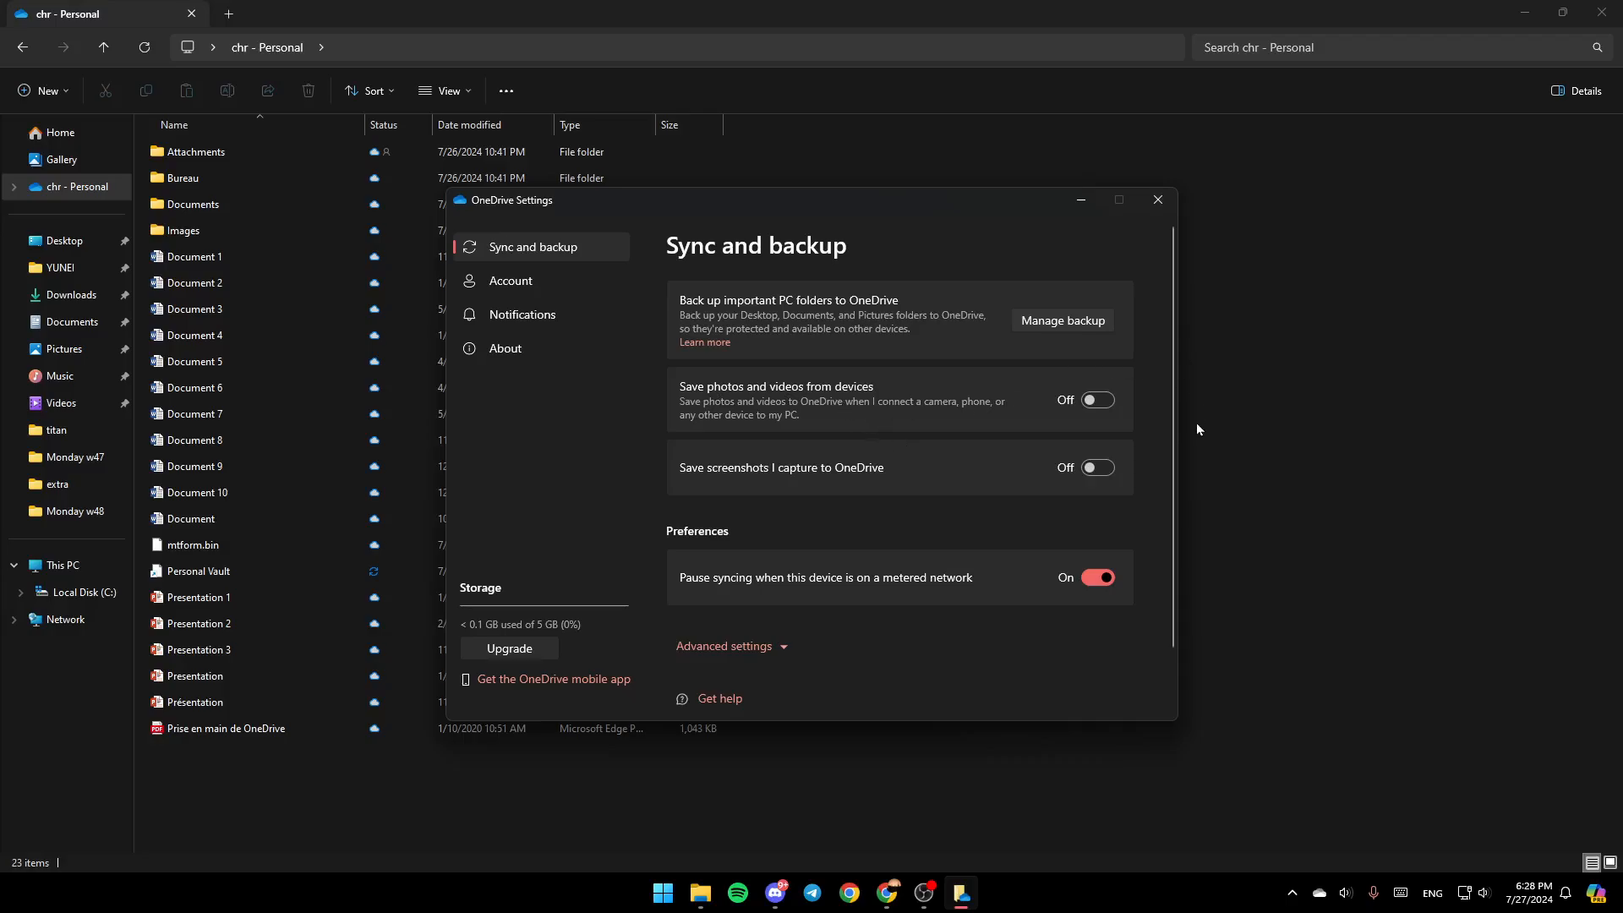
mouse_move(839, 428)
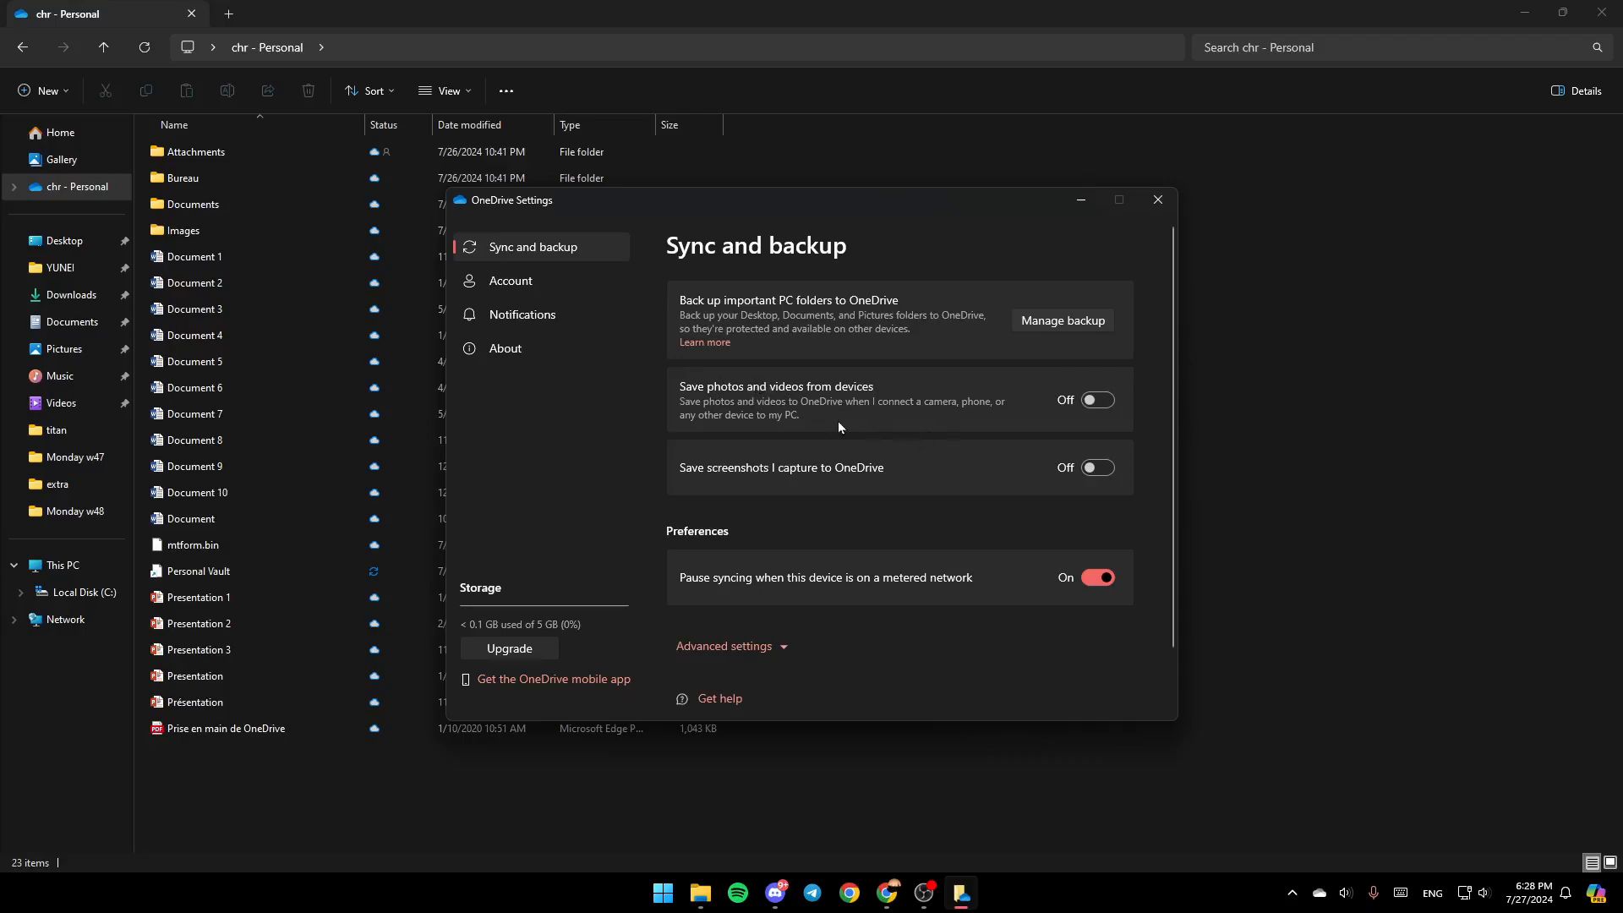
mouse_move(880, 480)
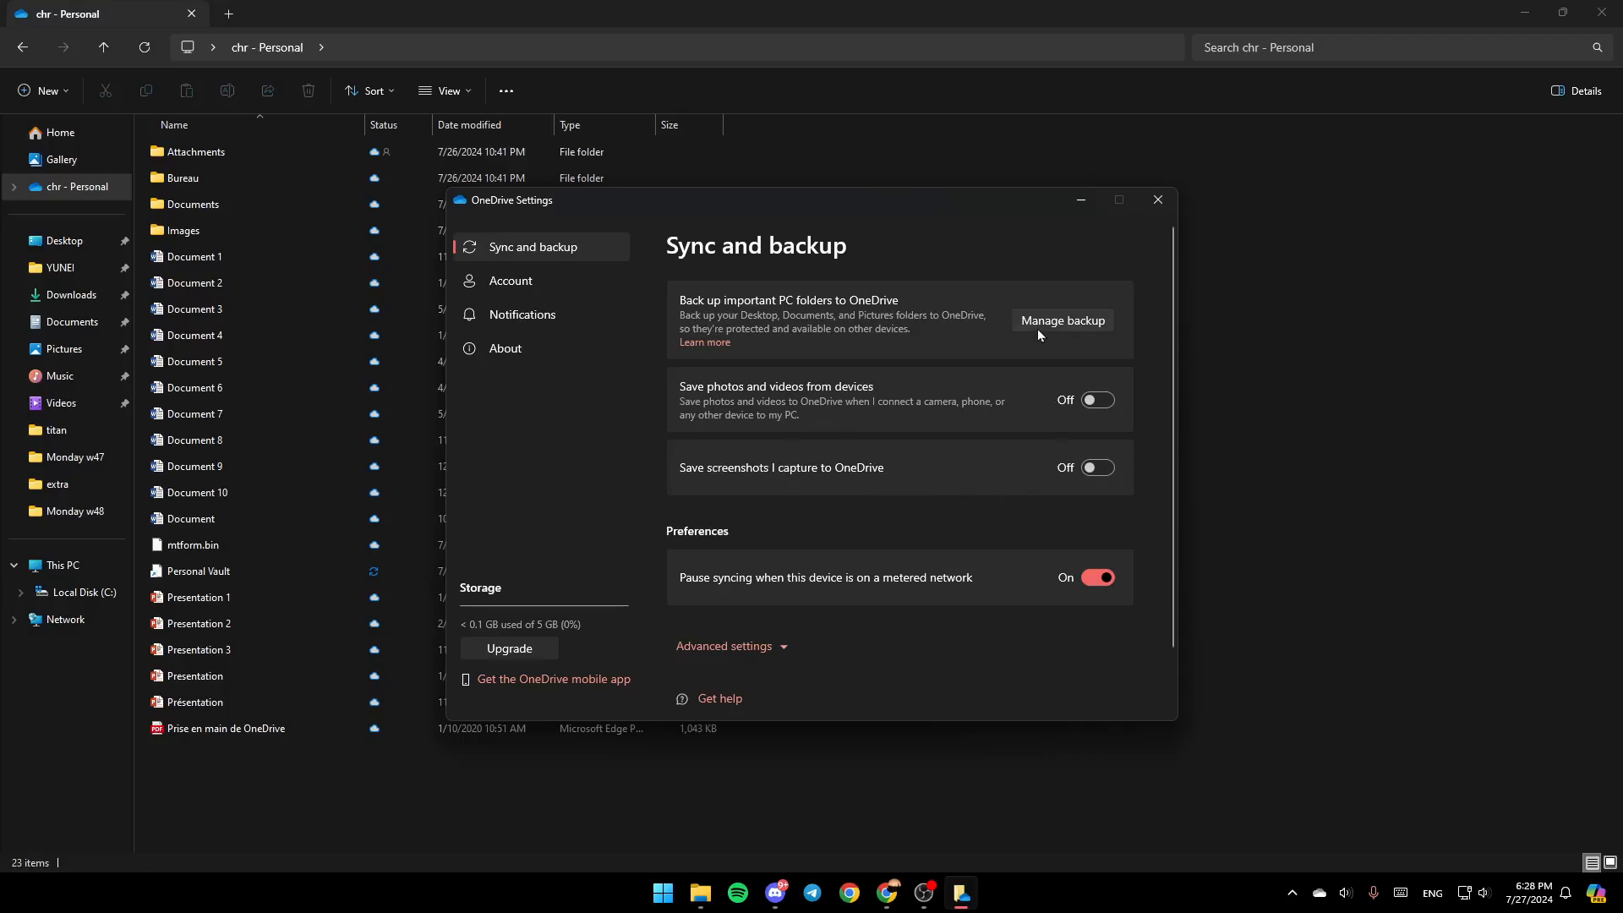
Review the five folder-backup toggles in Manage backup and close without changes.
click(1062, 319)
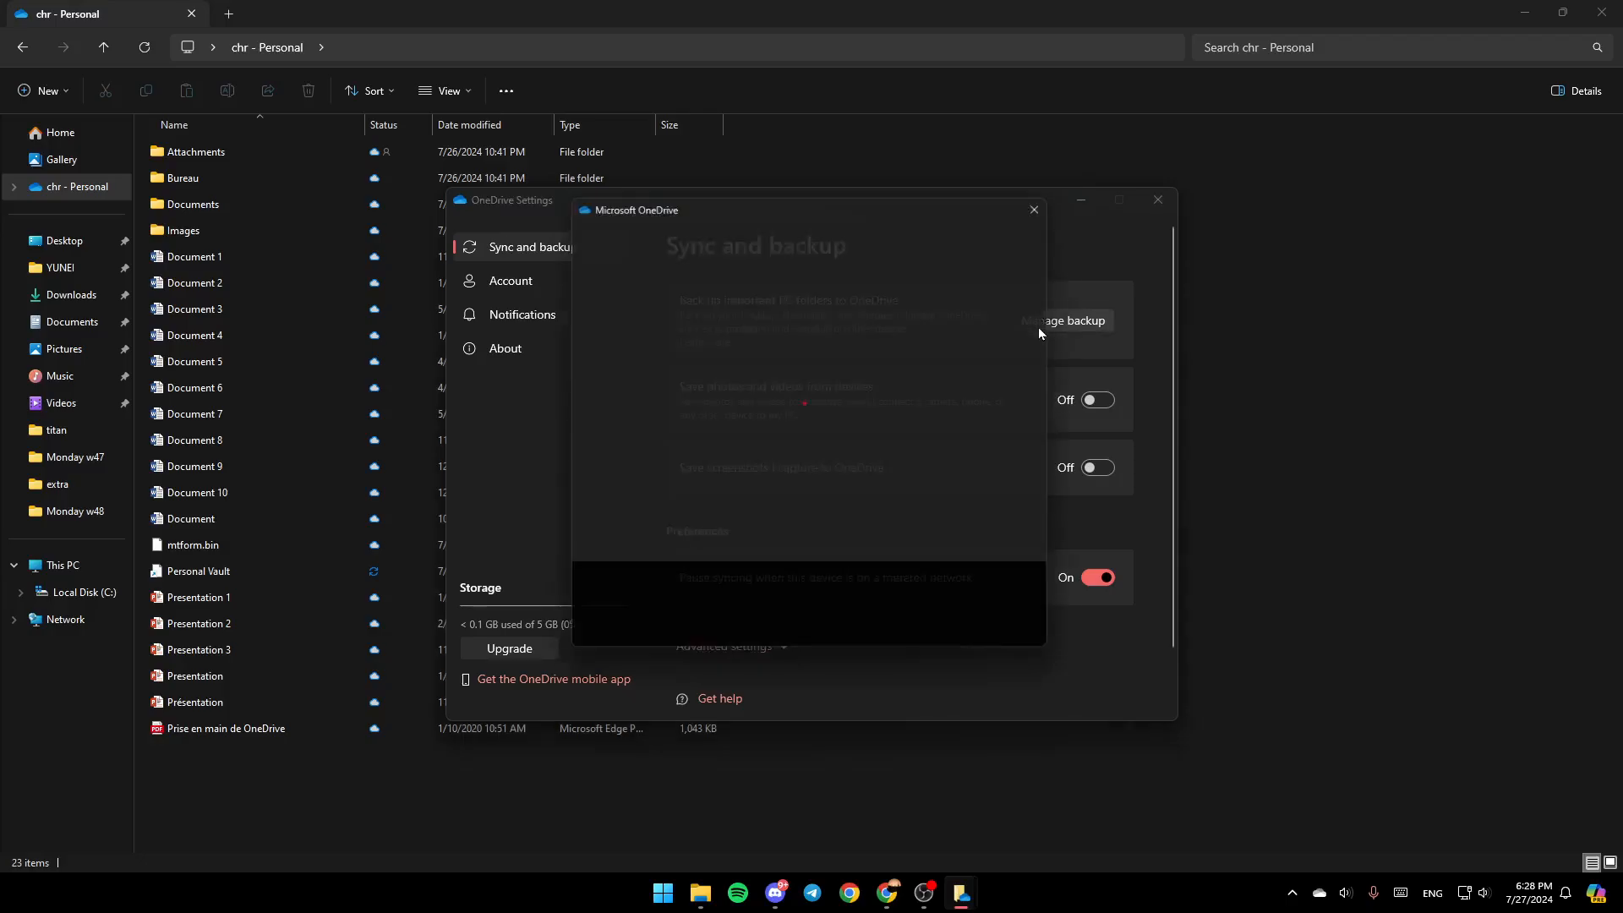
click(1061, 319)
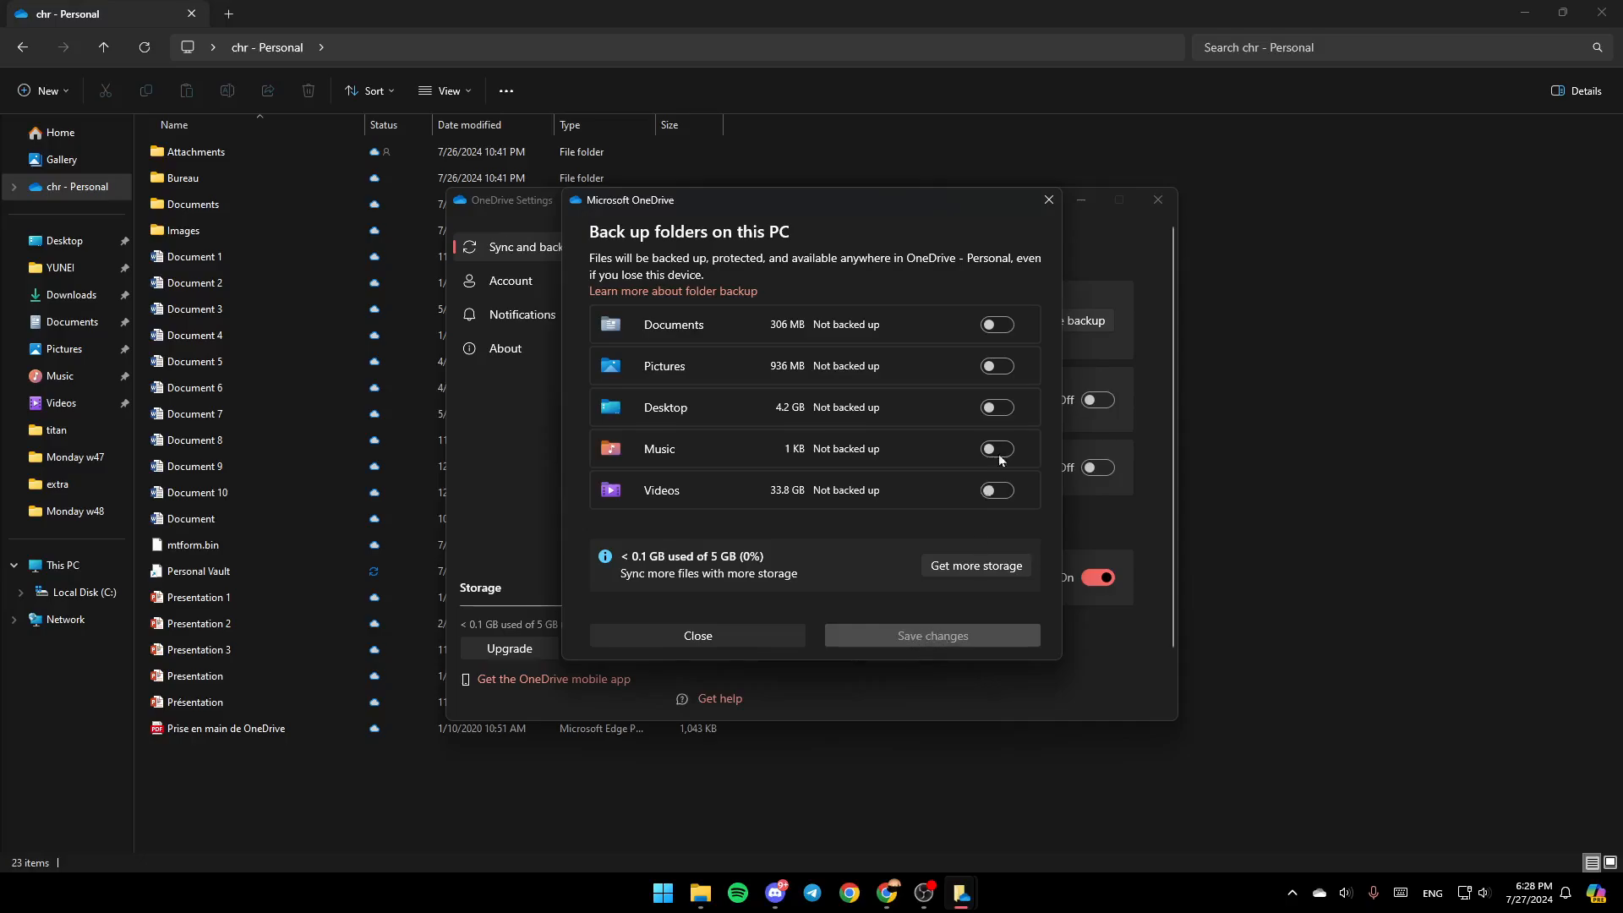
click(697, 636)
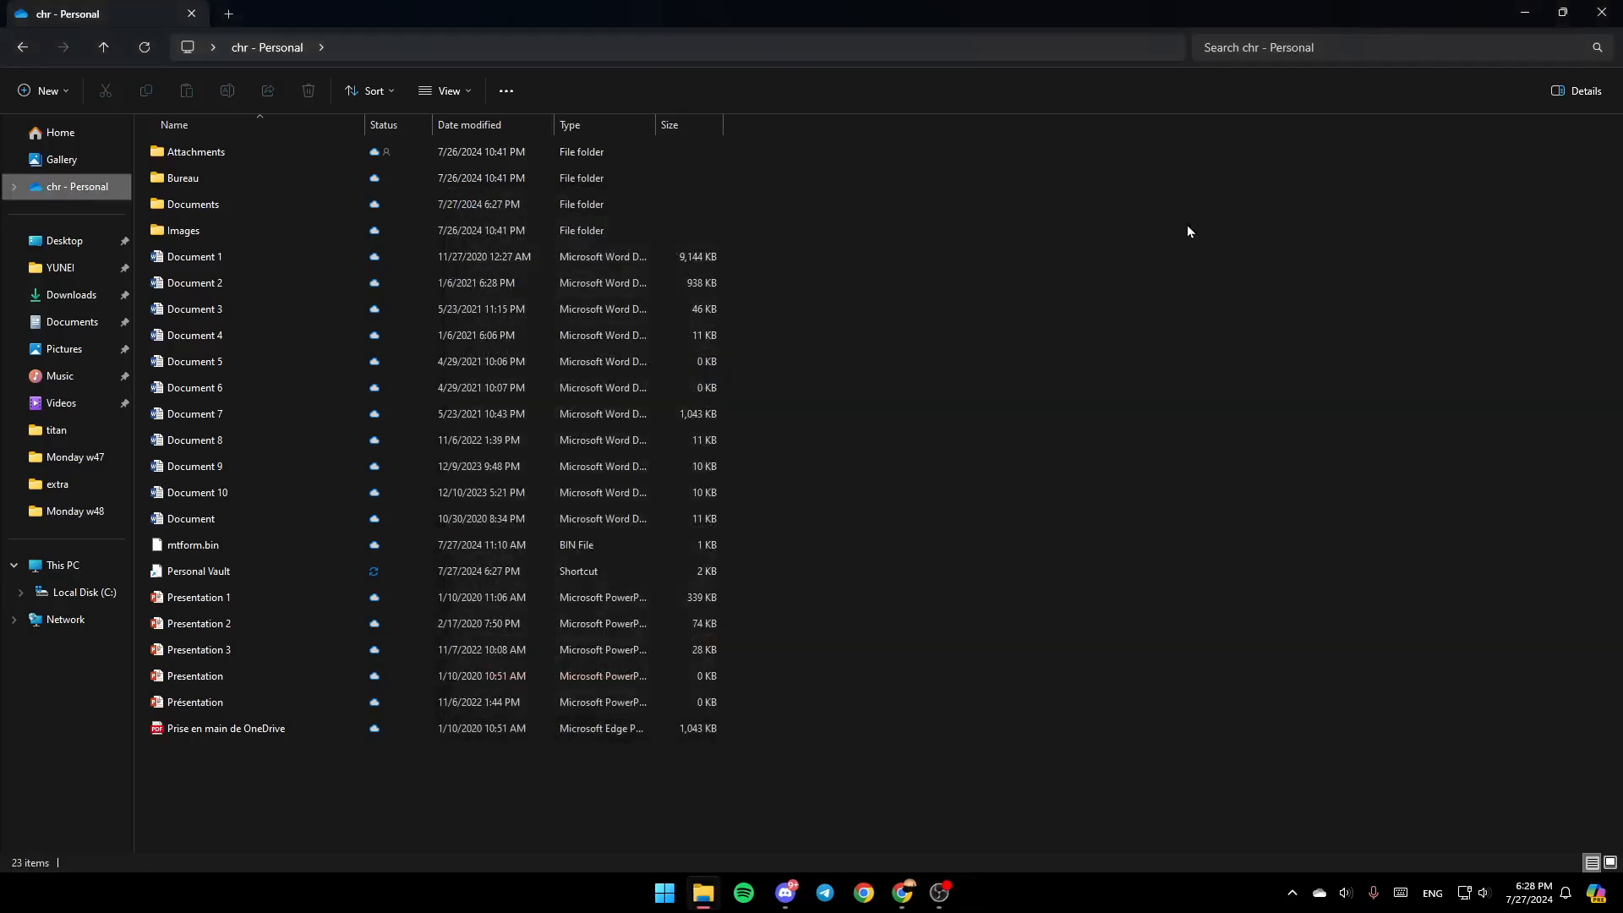